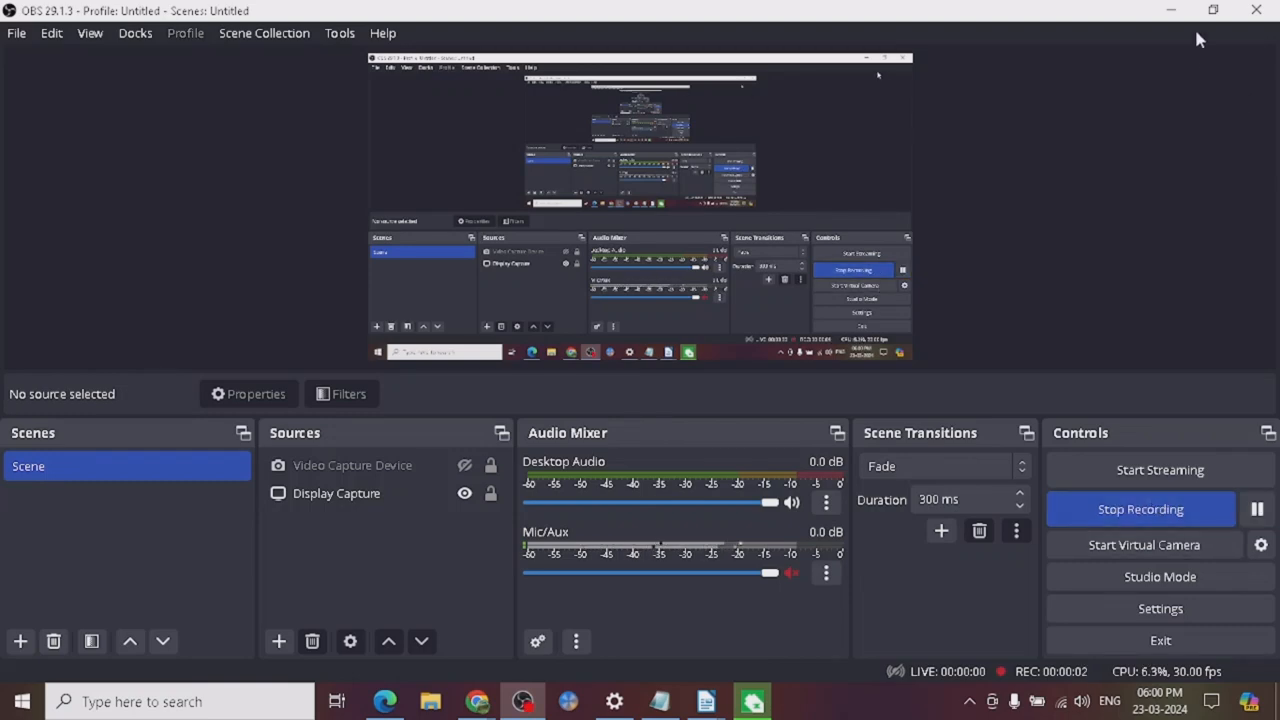
- Hide OBS Studio so the purchased Diet And Nutrition Coach Certification course page shows
click(384, 700)
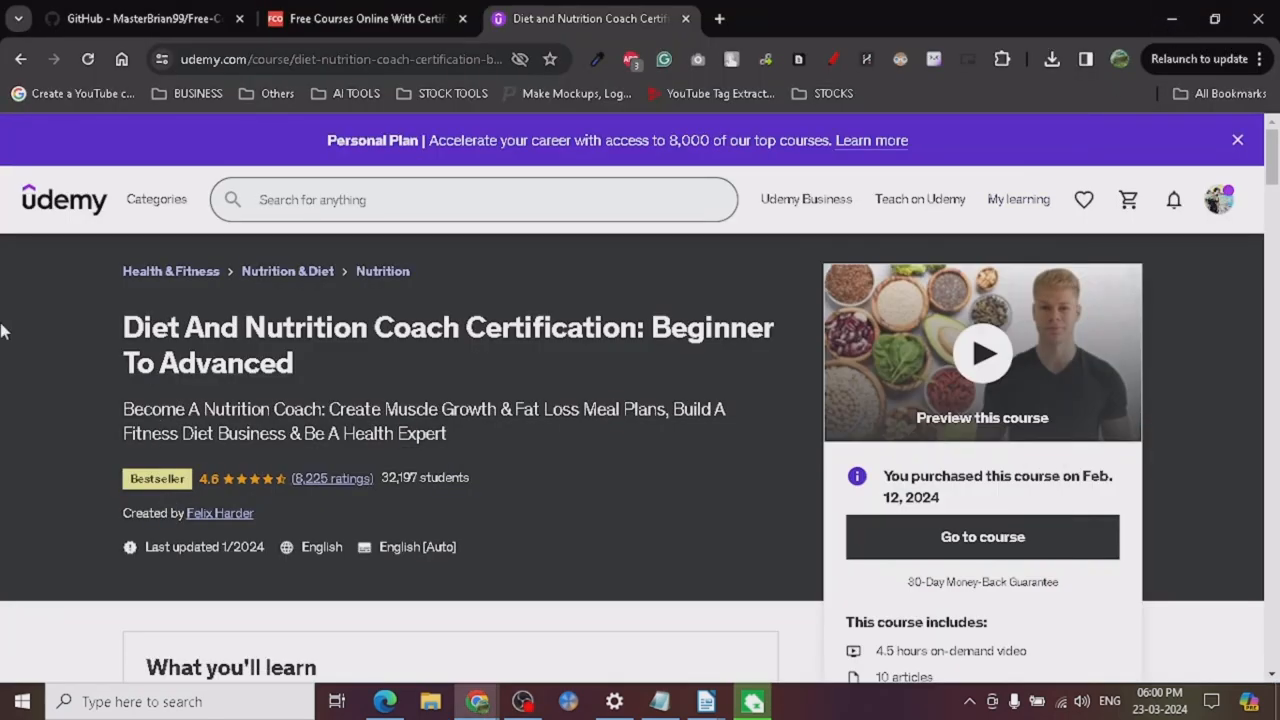
mouse_move(12, 336)
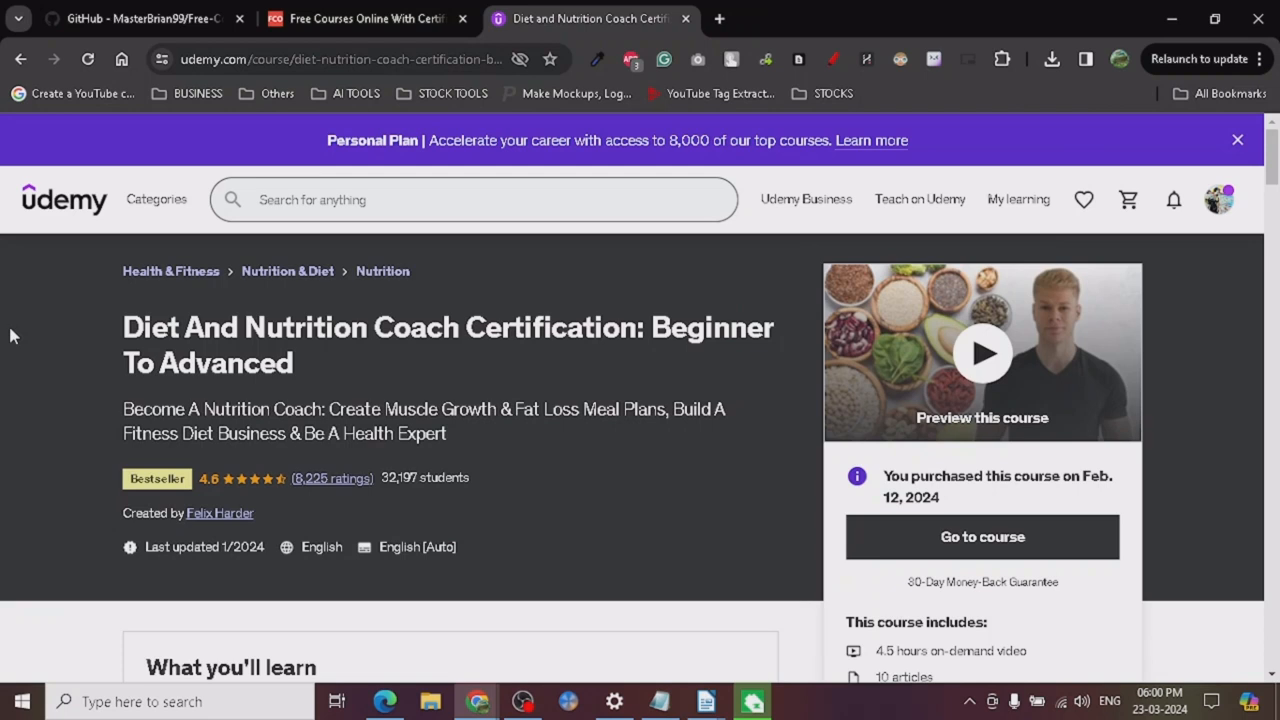
mouse_move(78, 338)
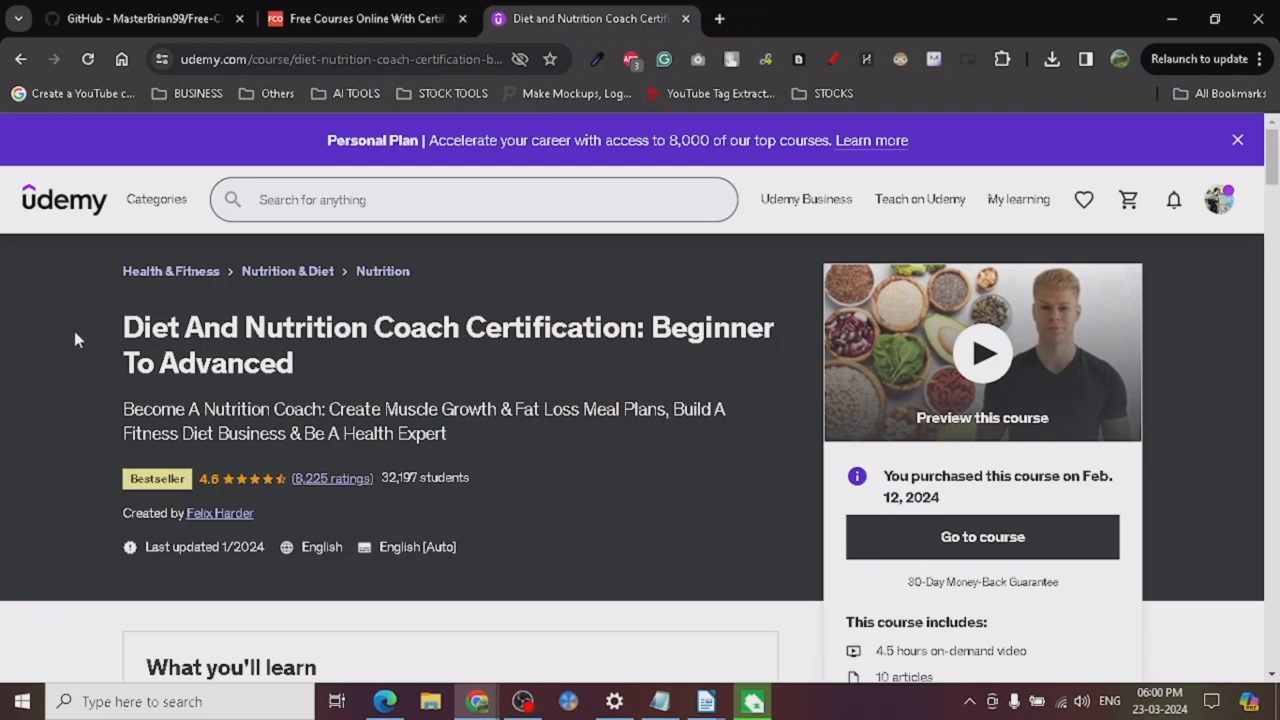
mouse_move(220, 512)
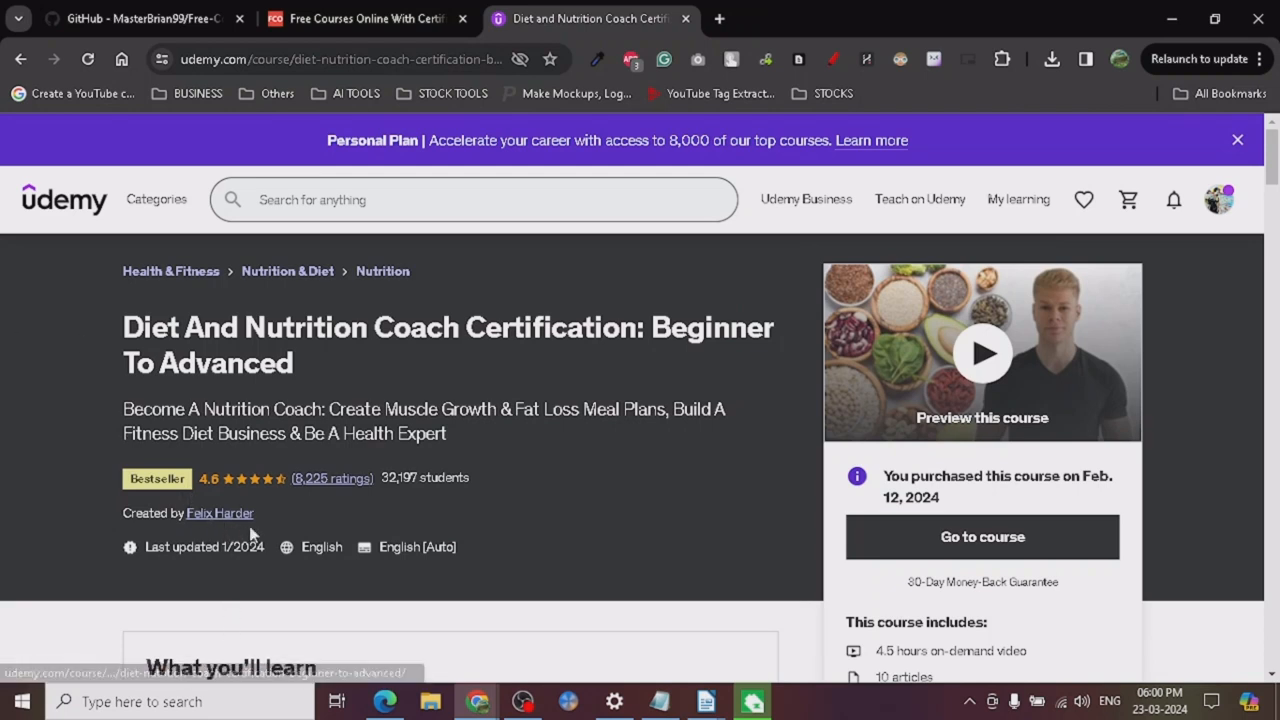
mouse_move(64, 524)
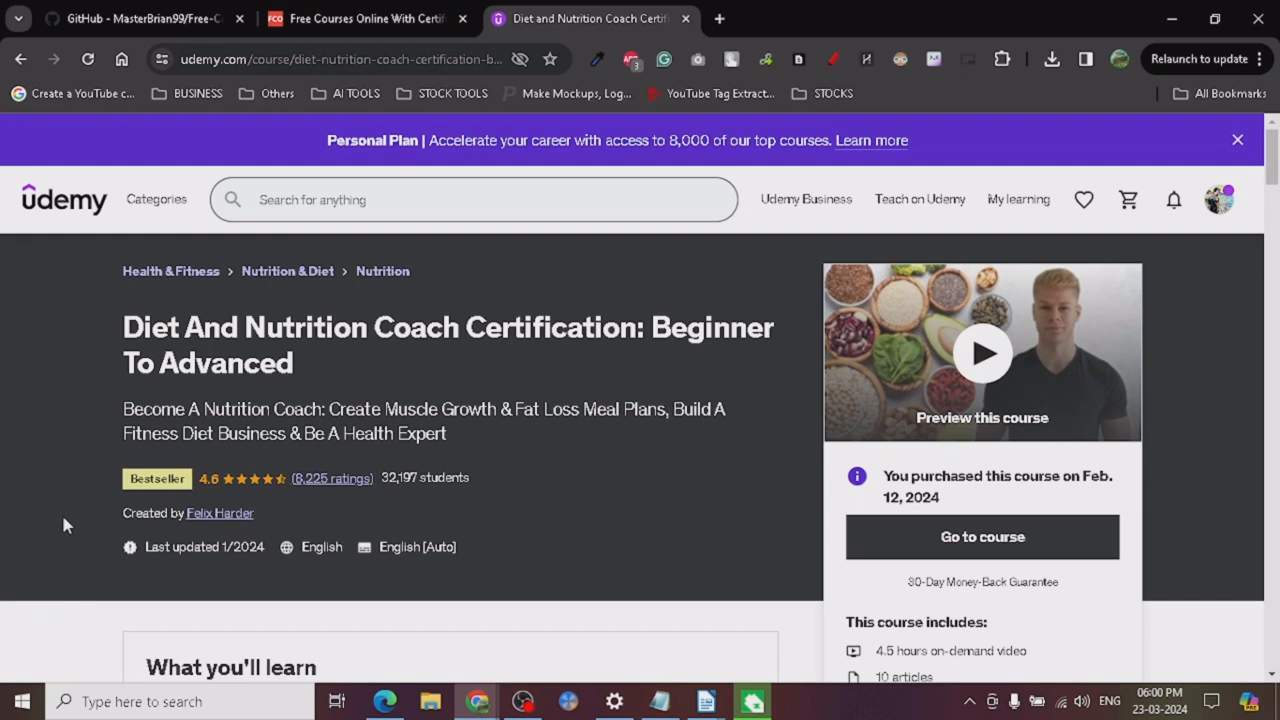
mouse_move(966, 476)
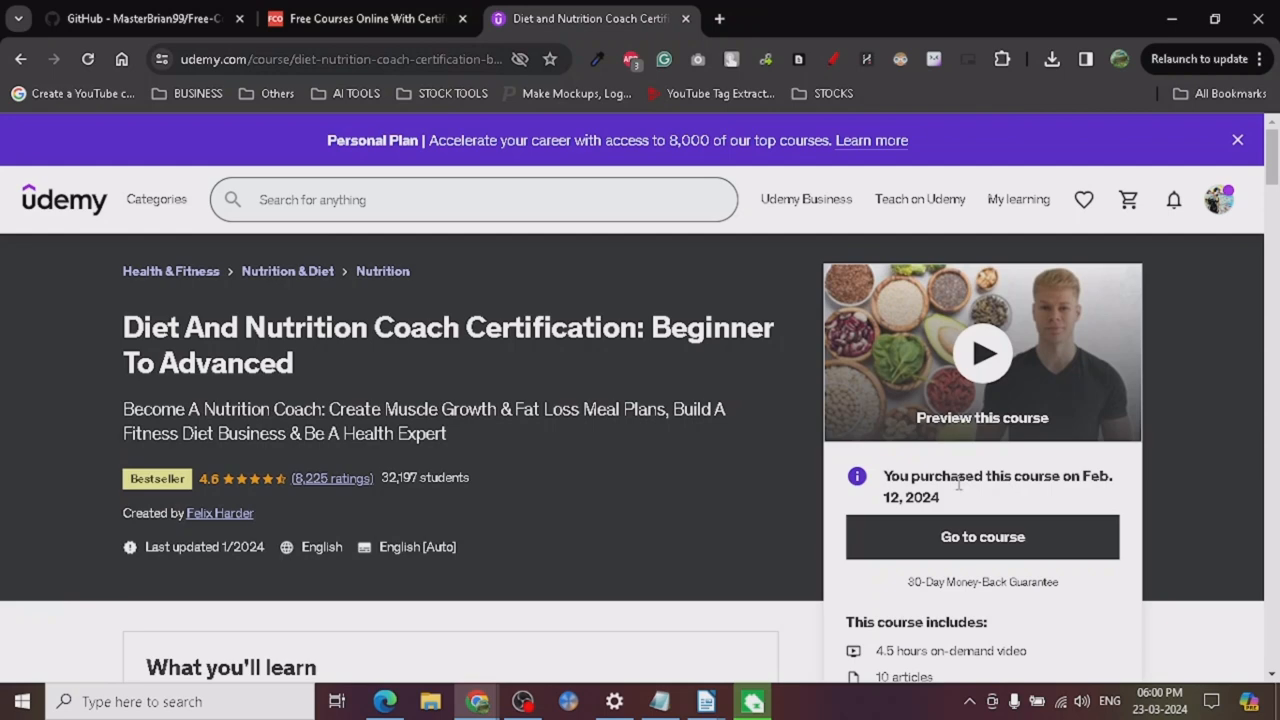
mouse_move(148, 432)
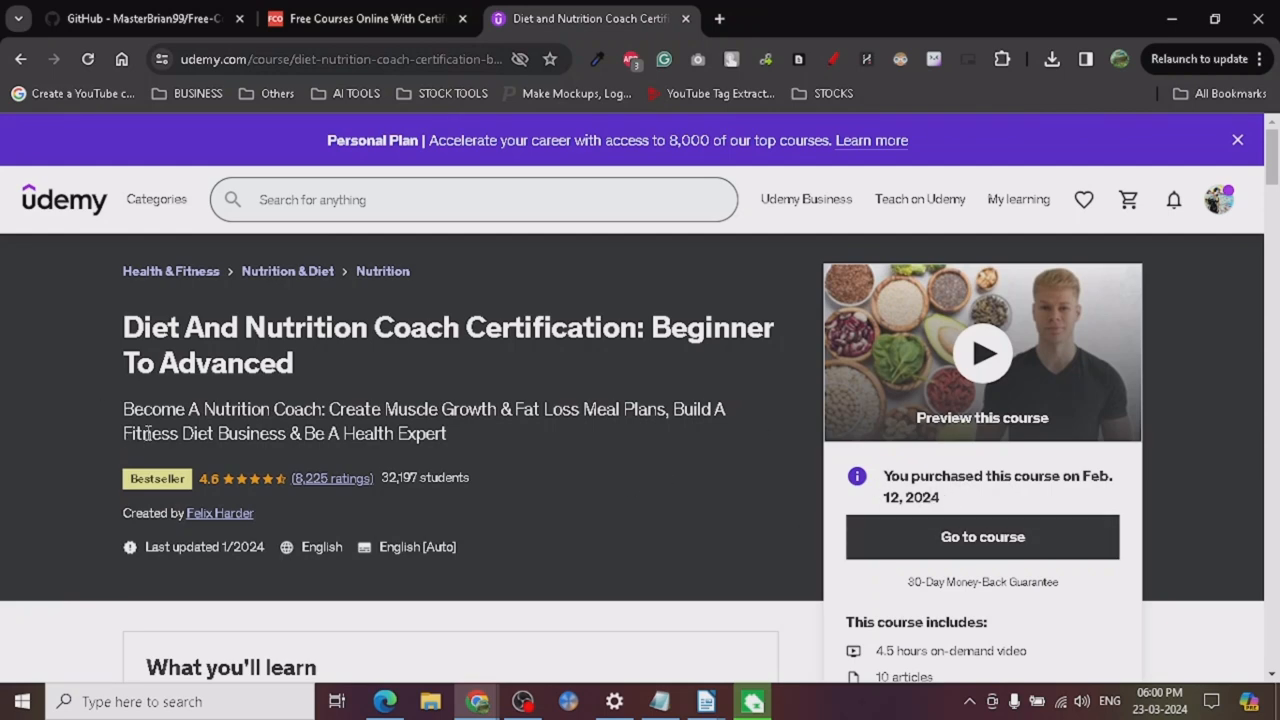
scroll(down, 3)
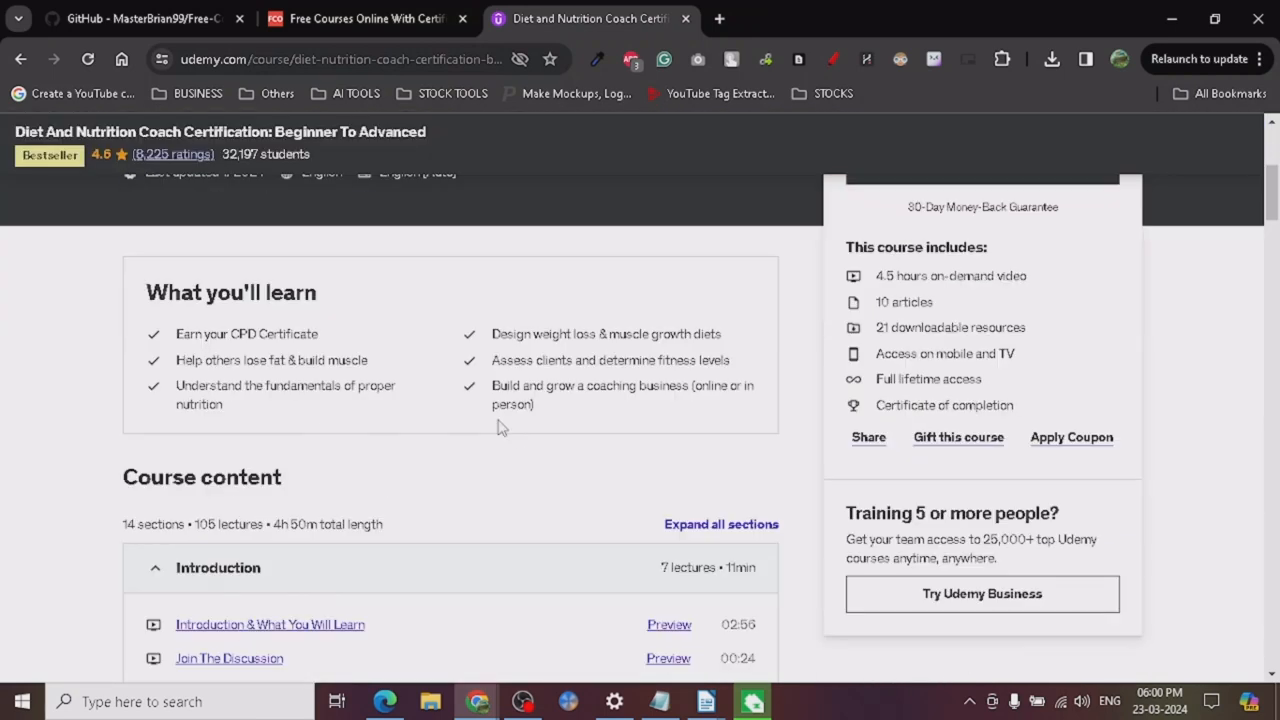
scroll(up, 3)
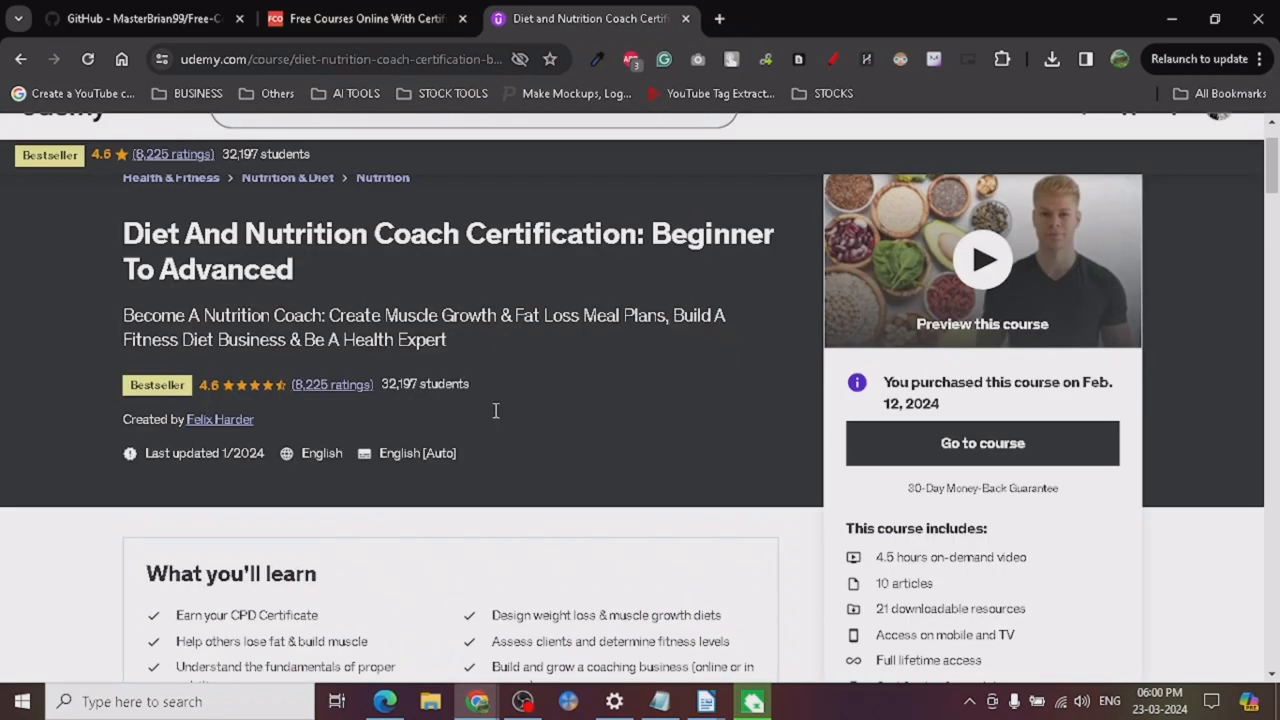
scroll(up, 3)
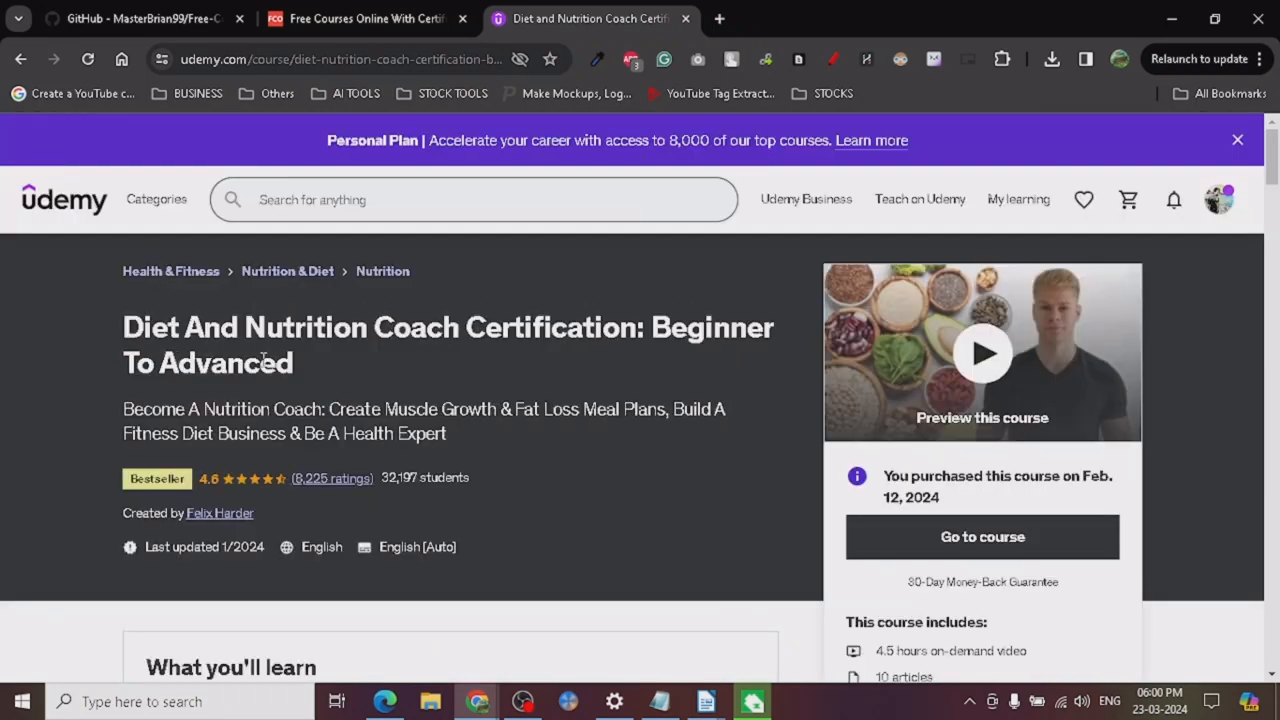
mouse_move(730, 328)
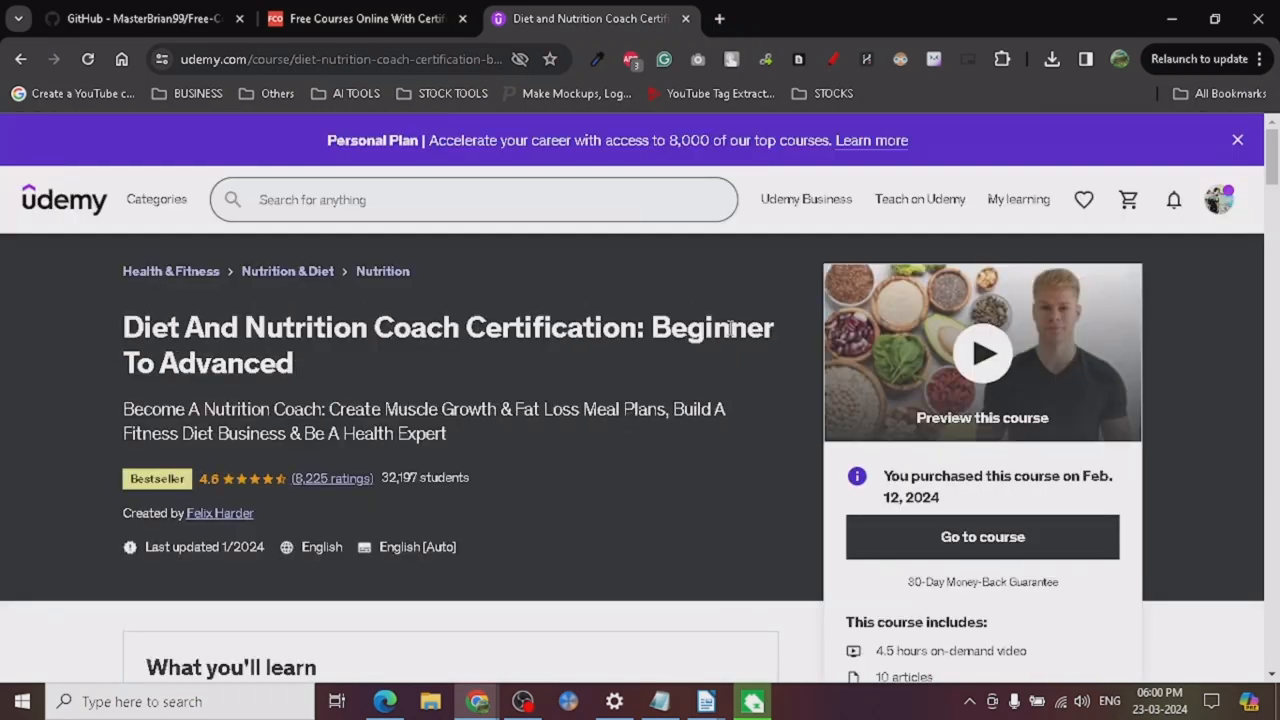
mouse_move(312, 374)
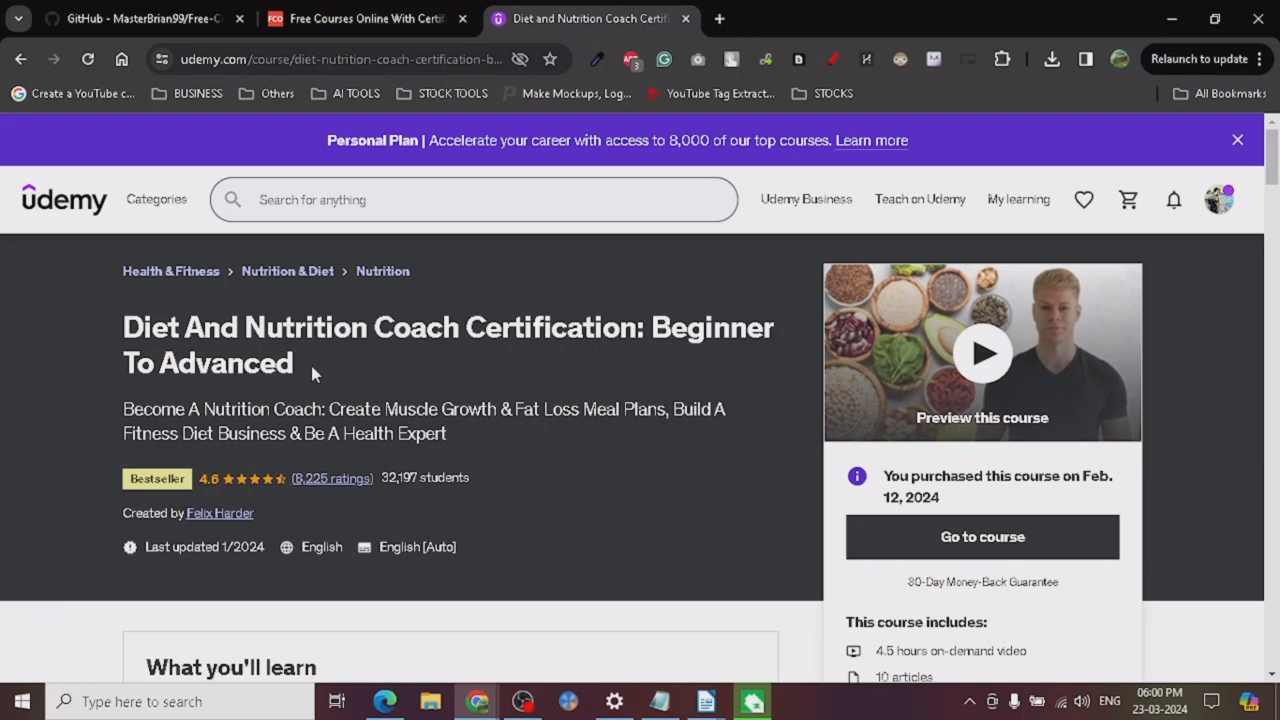
mouse_move(278, 378)
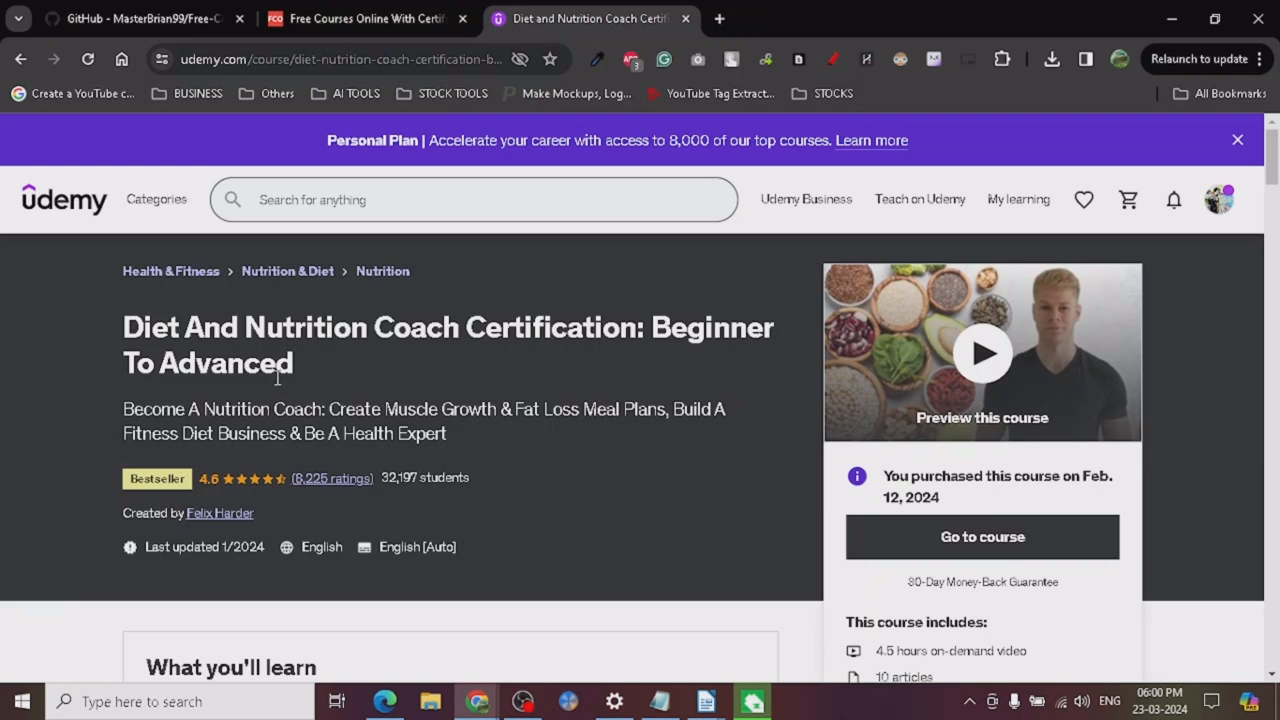
mouse_move(486, 420)
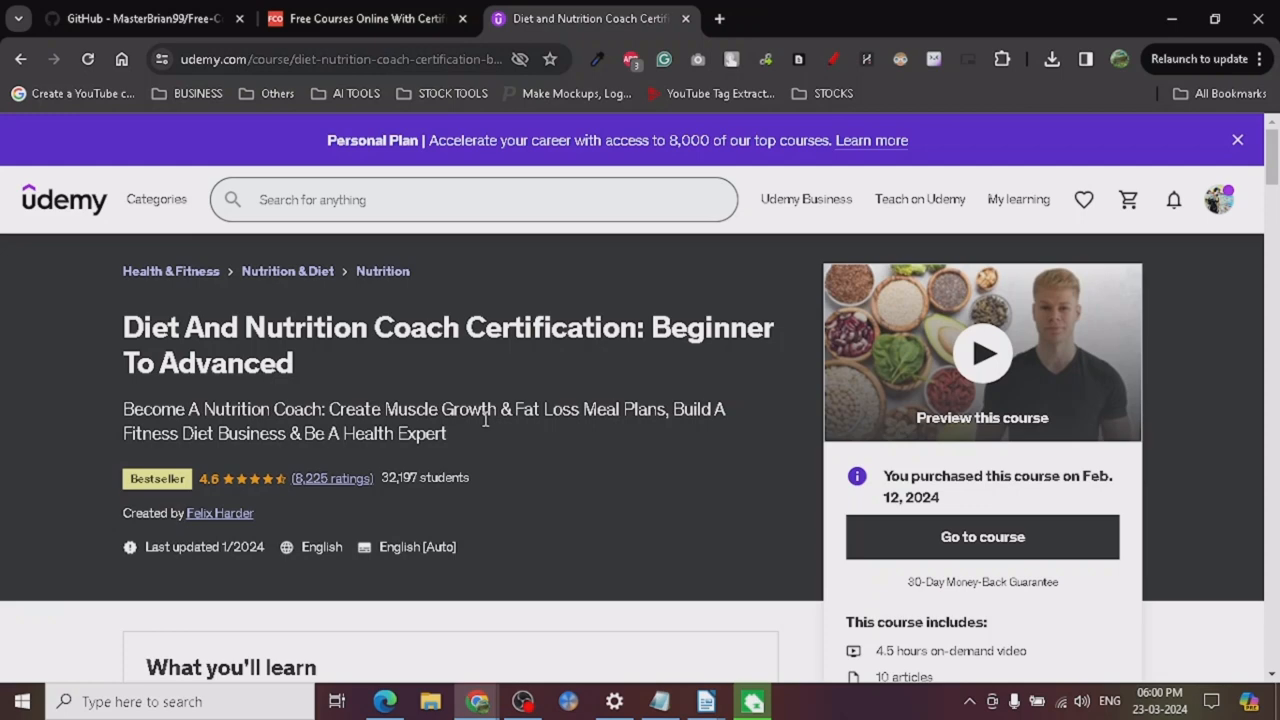
scroll(down, 3)
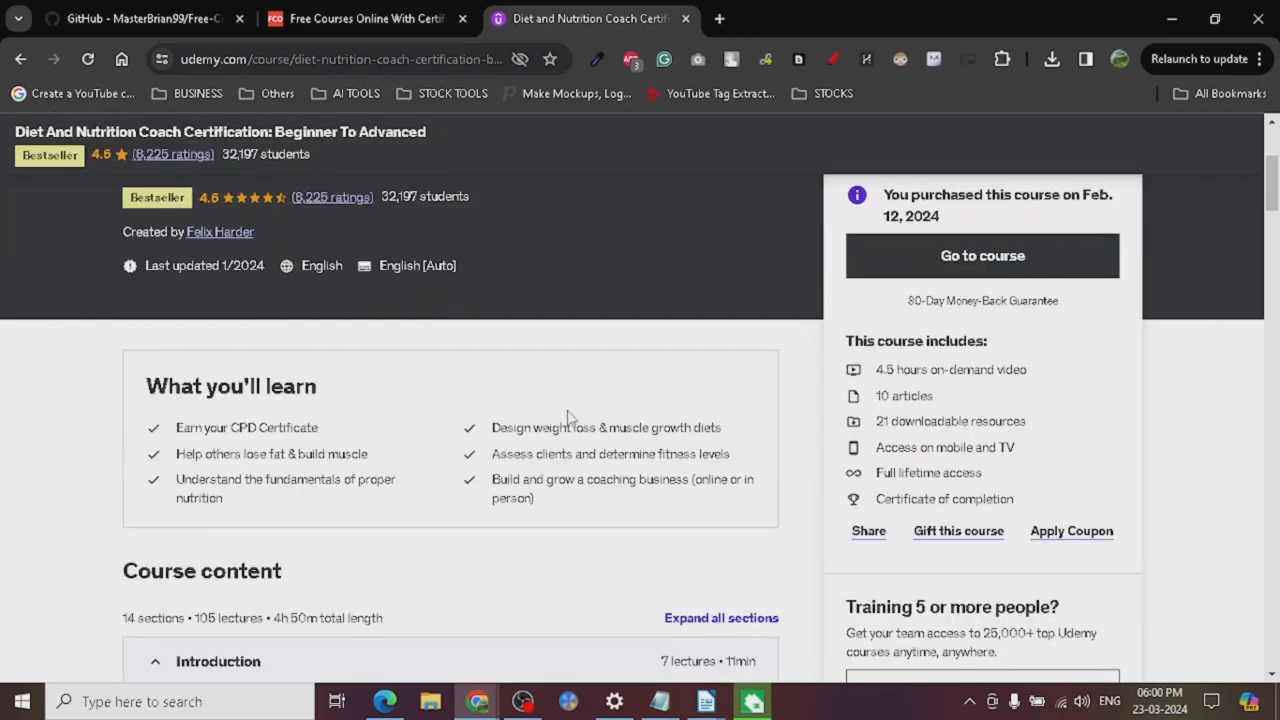
scroll(down, 3)
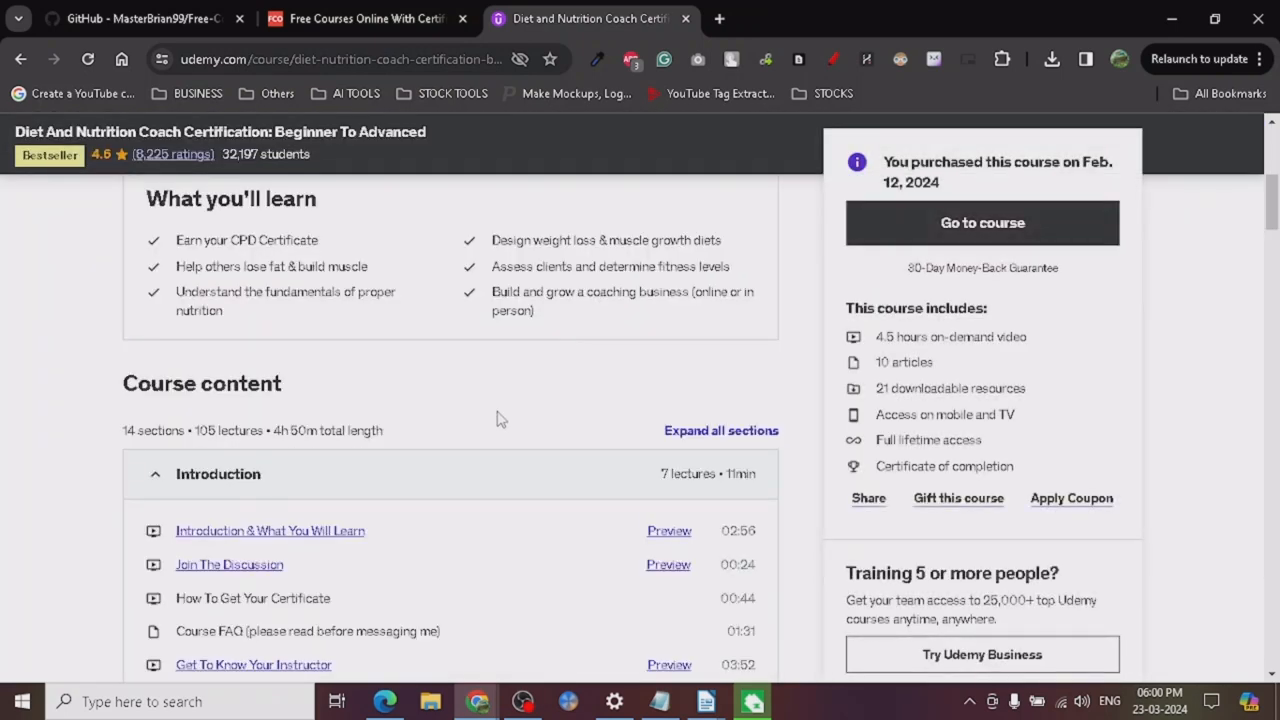
scroll(down, 3)
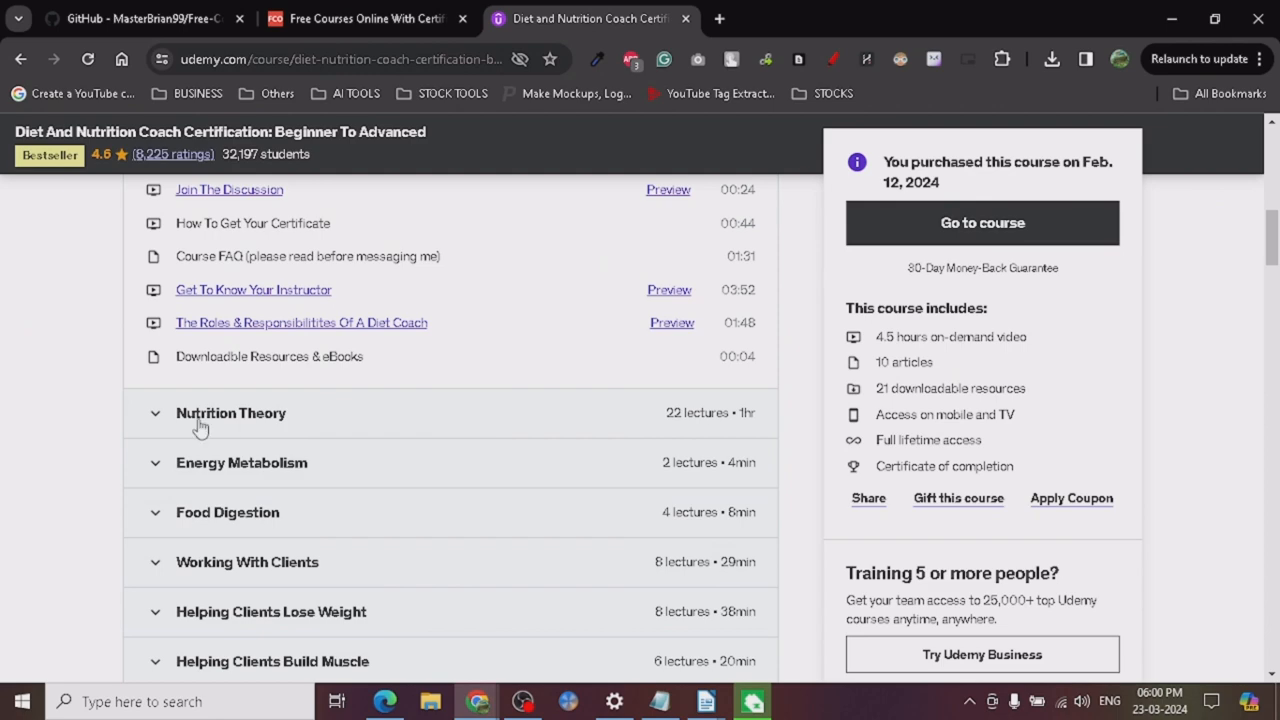
mouse_move(110, 438)
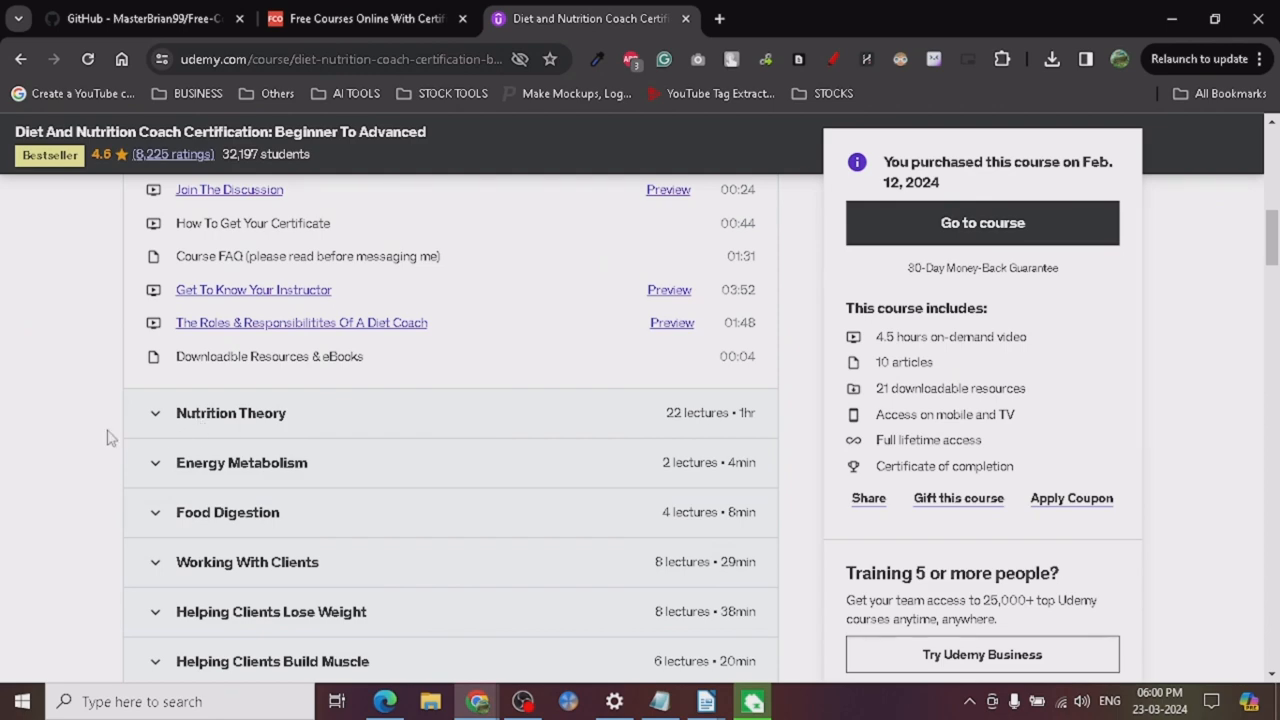
scroll(up, 3)
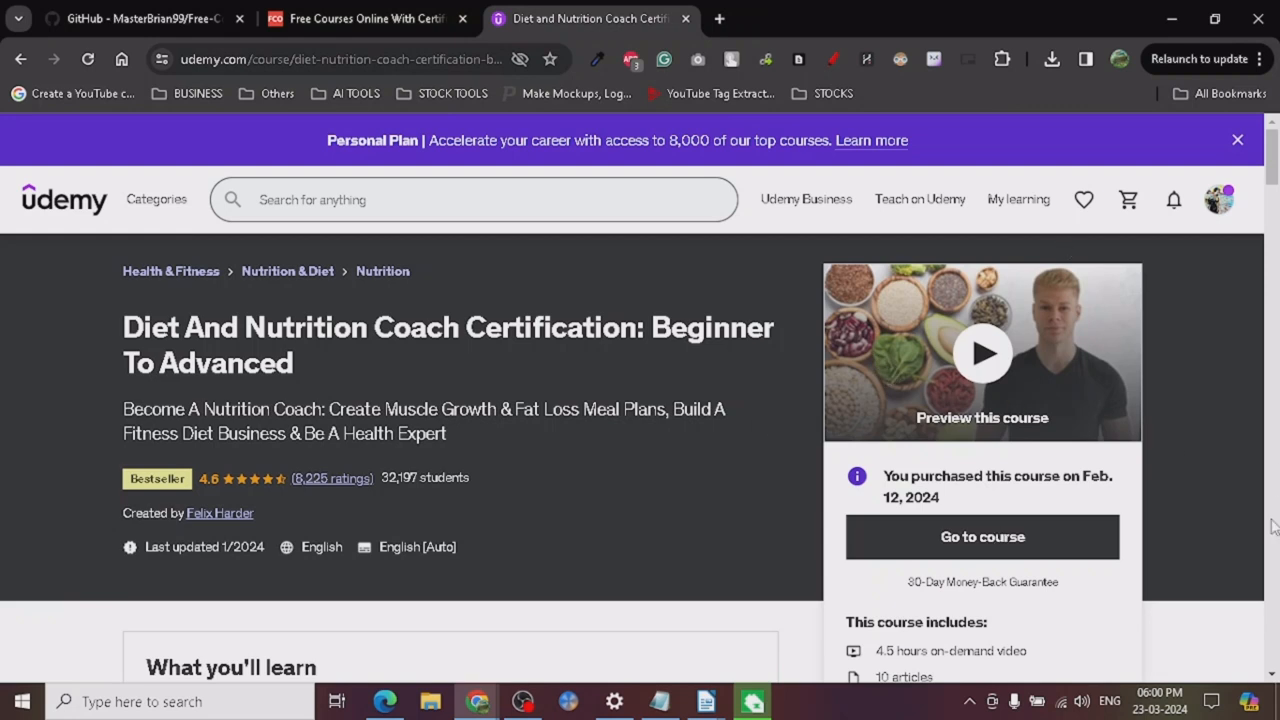
mouse_move(650, 512)
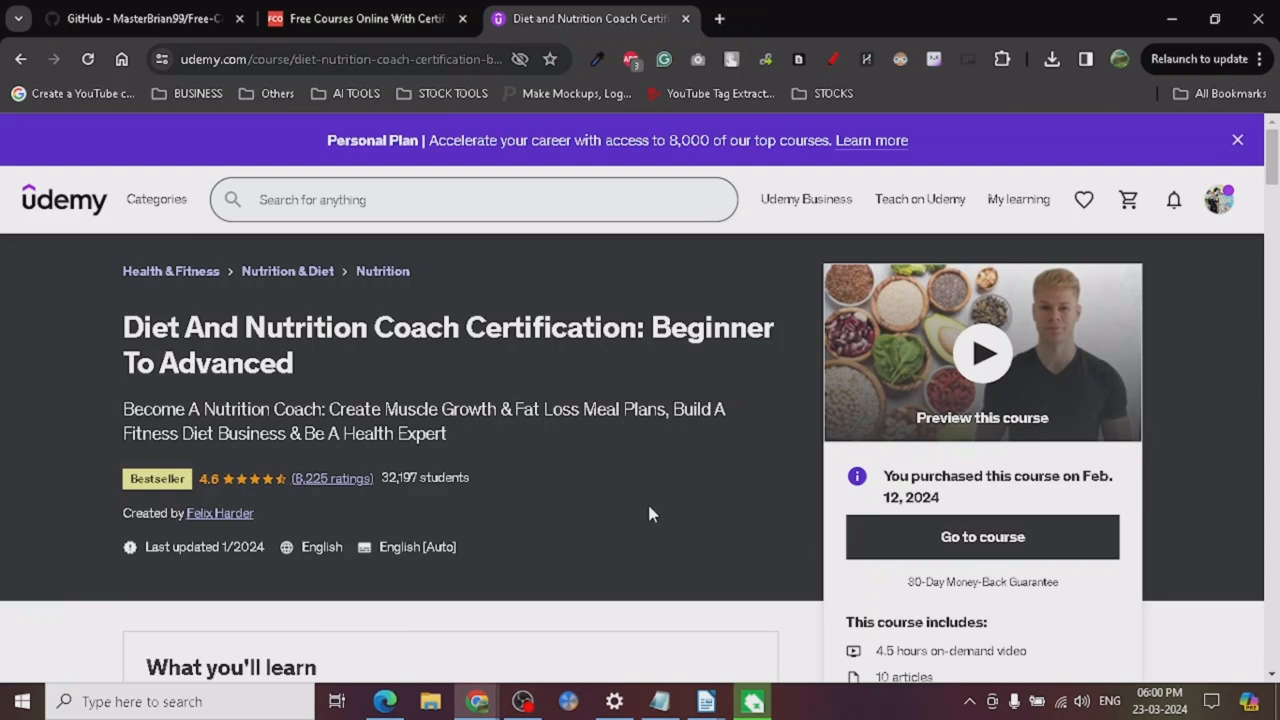
mouse_move(344, 404)
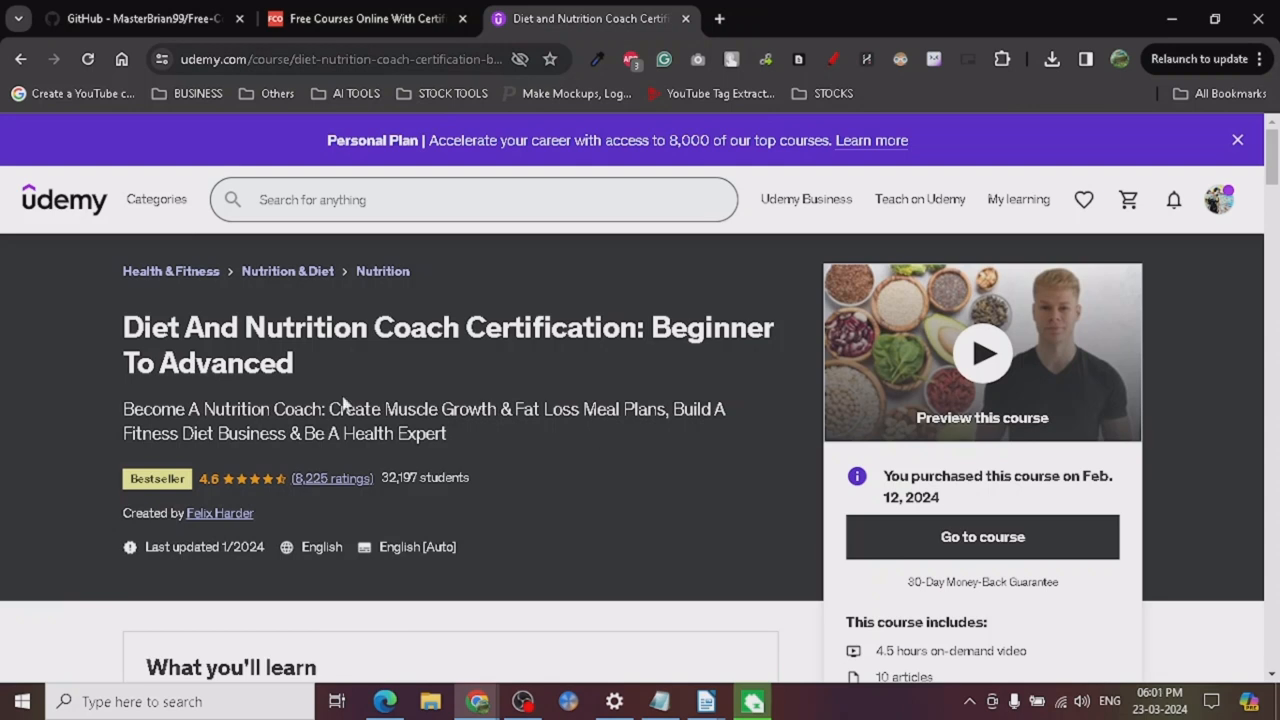
mouse_move(140, 430)
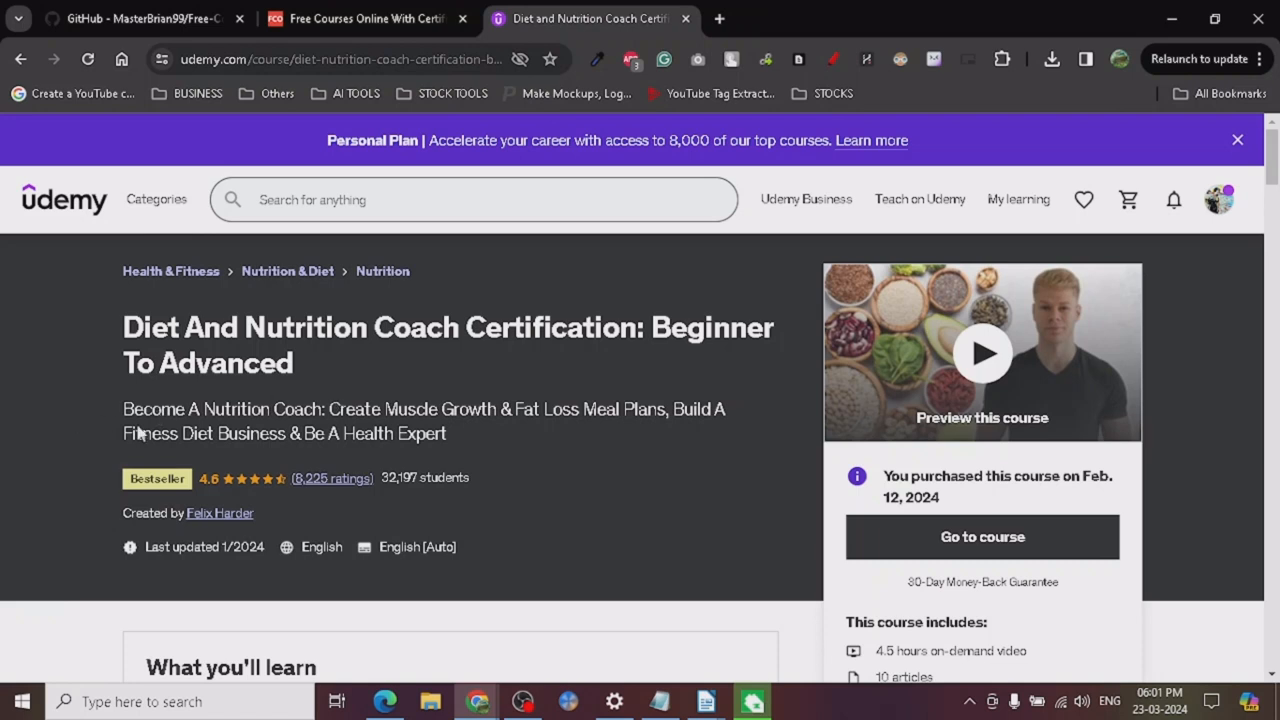
mouse_move(238, 410)
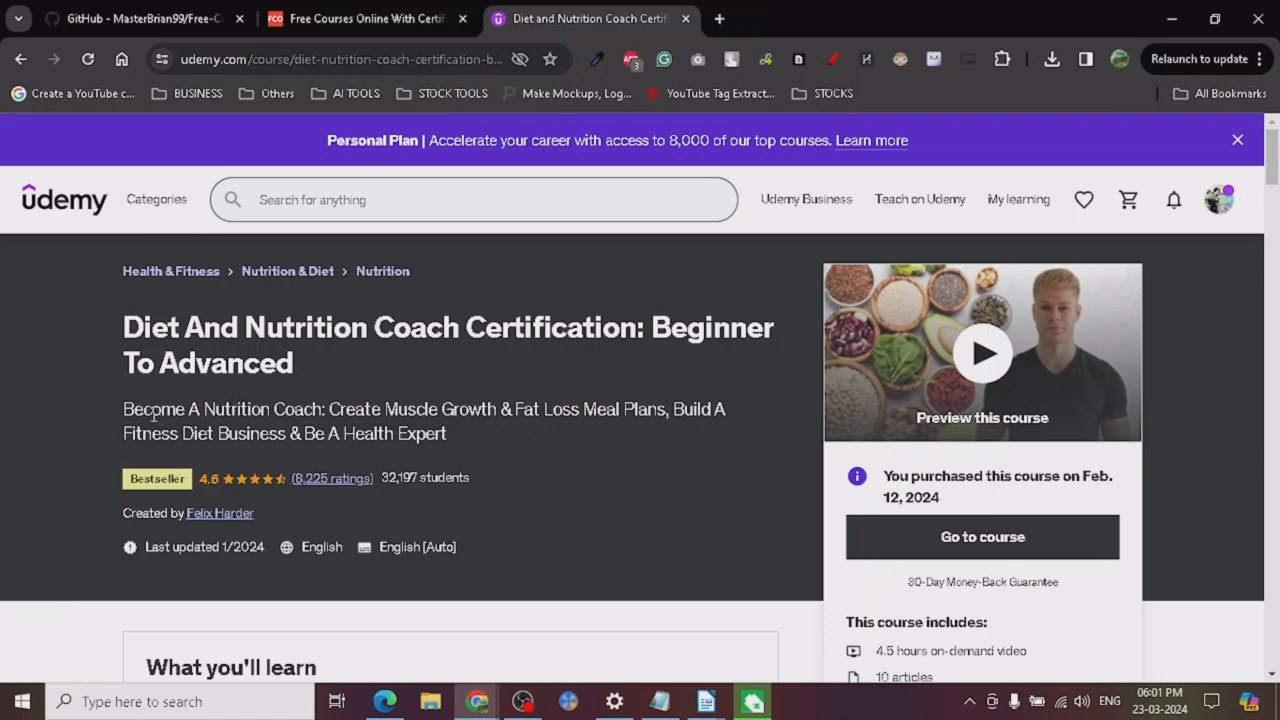
mouse_move(472, 448)
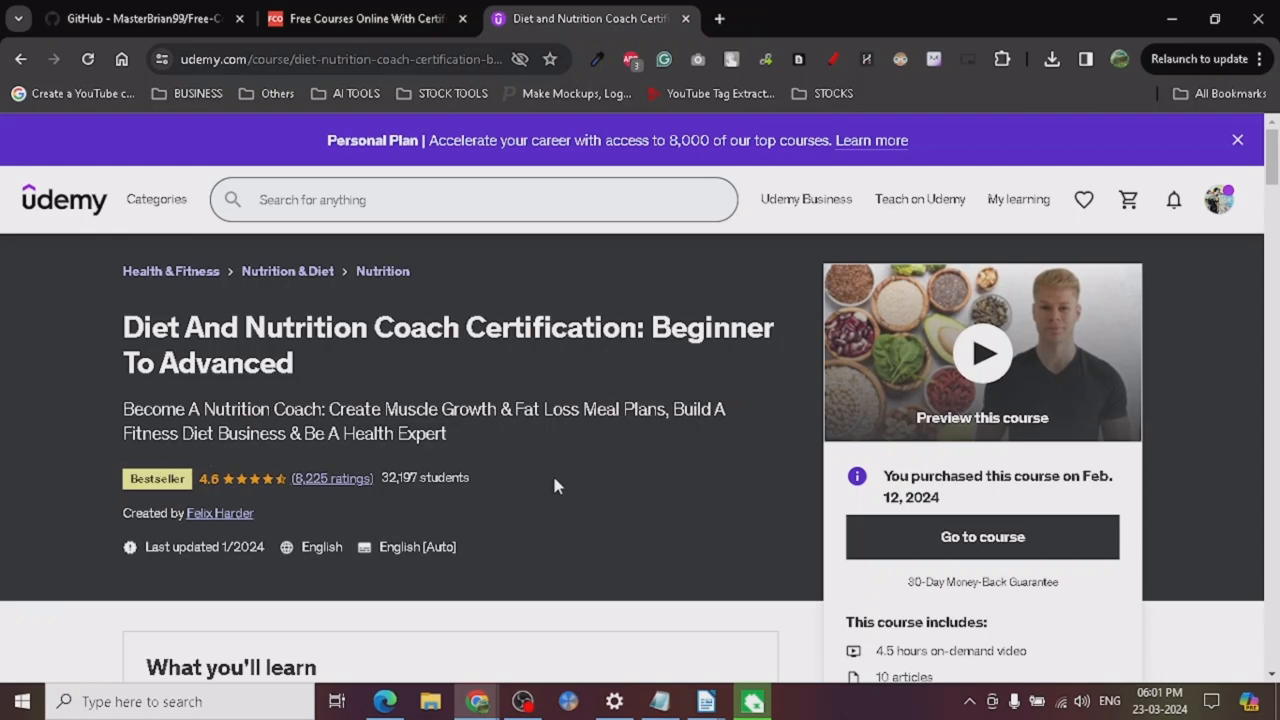
- Browse the Course content sections and lecture counts down to the Supplements section
scroll(down, 3)
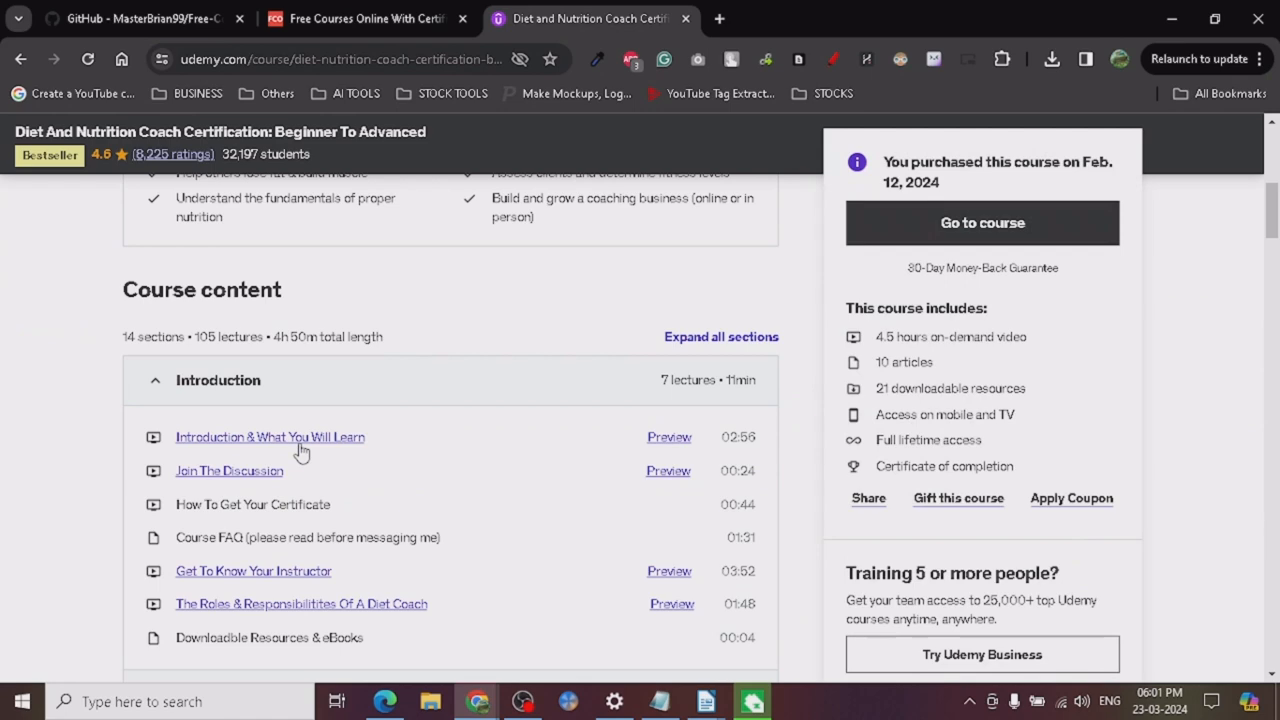
scroll(down, 3)
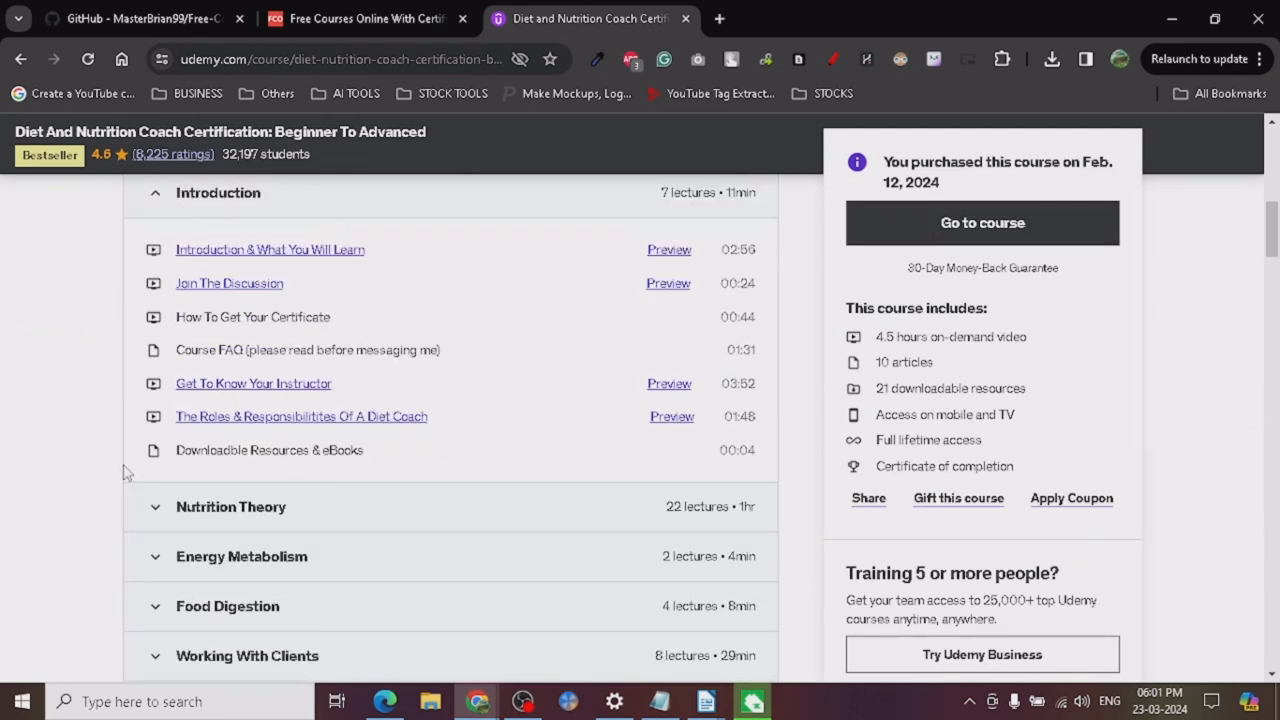
scroll(down, 3)
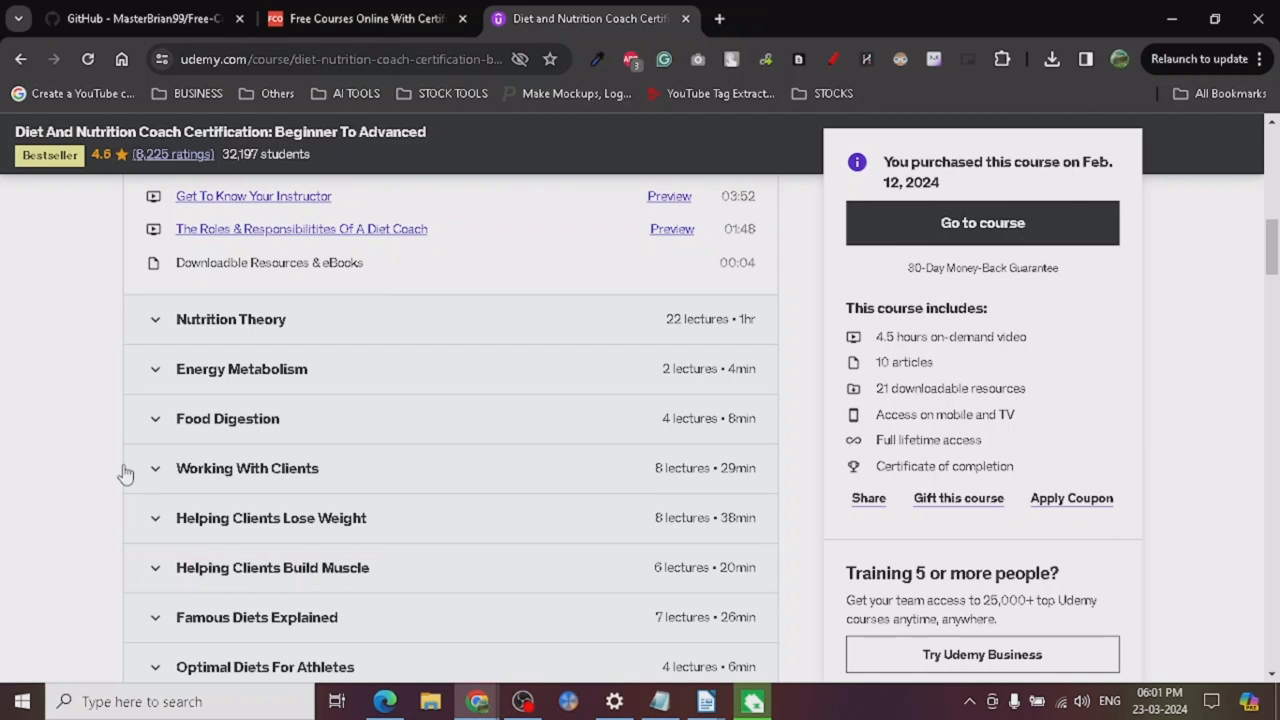
mouse_move(504, 486)
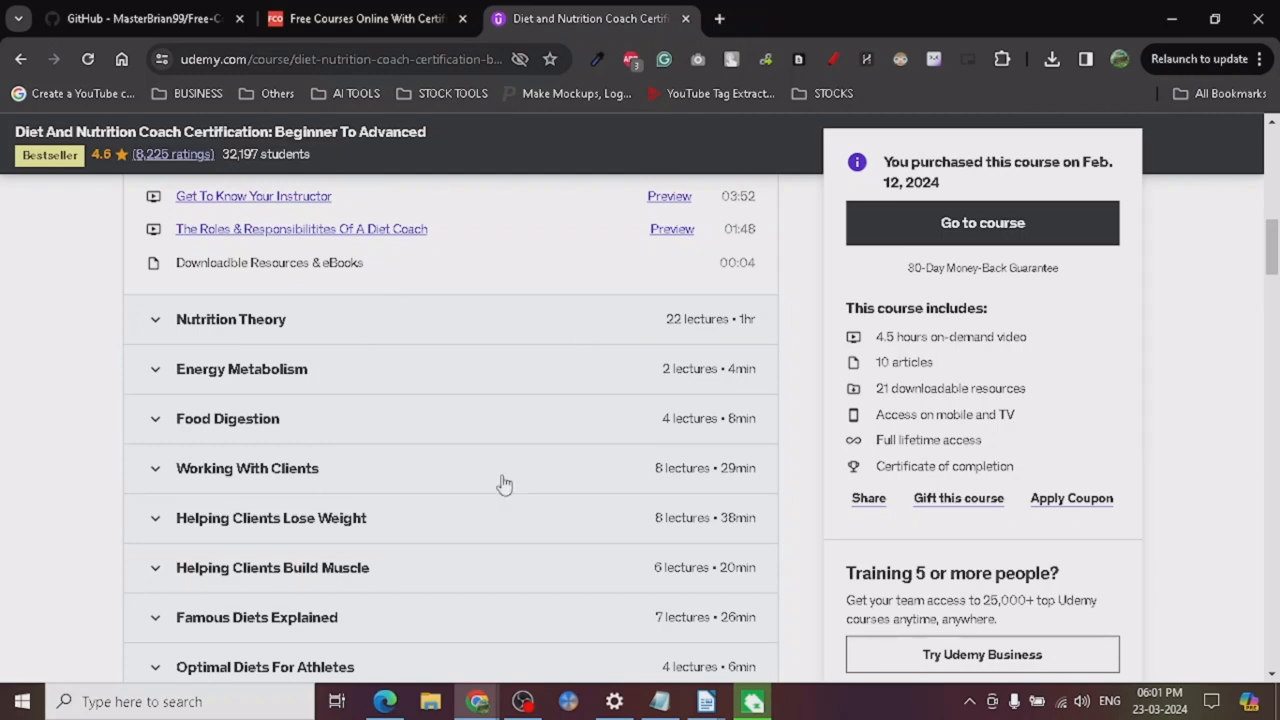
scroll(up, 3)
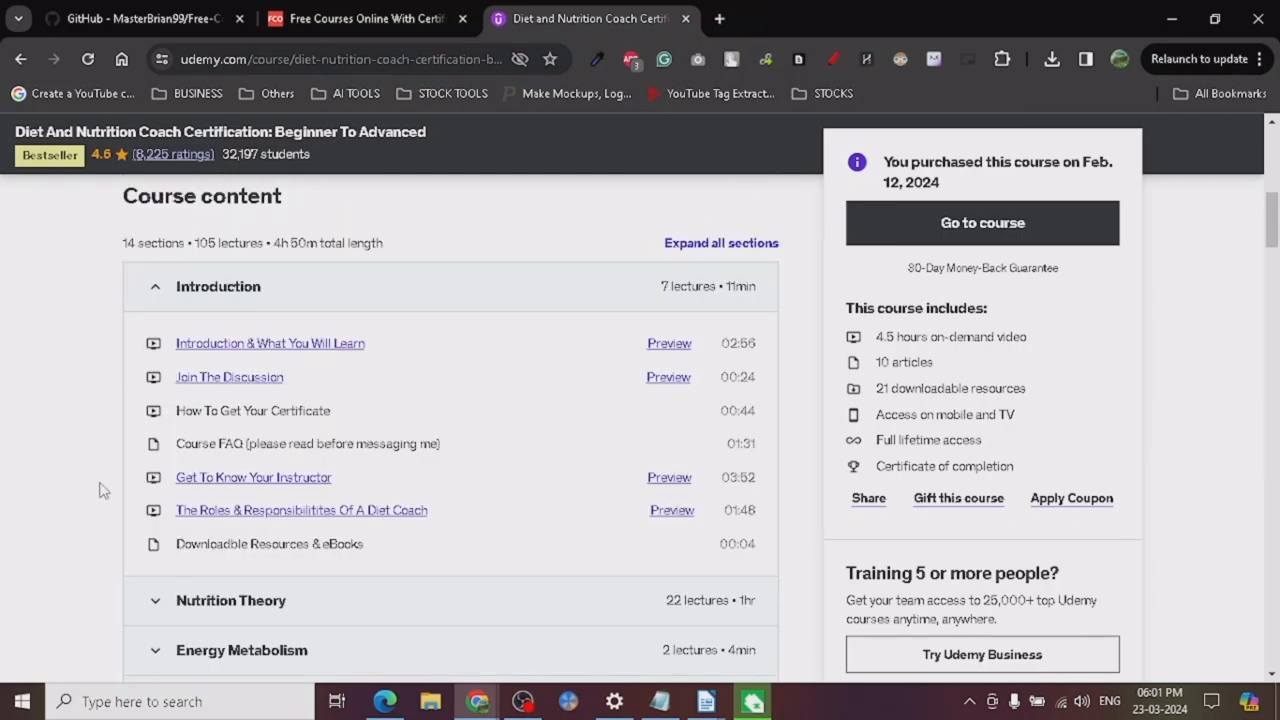
scroll(down, 3)
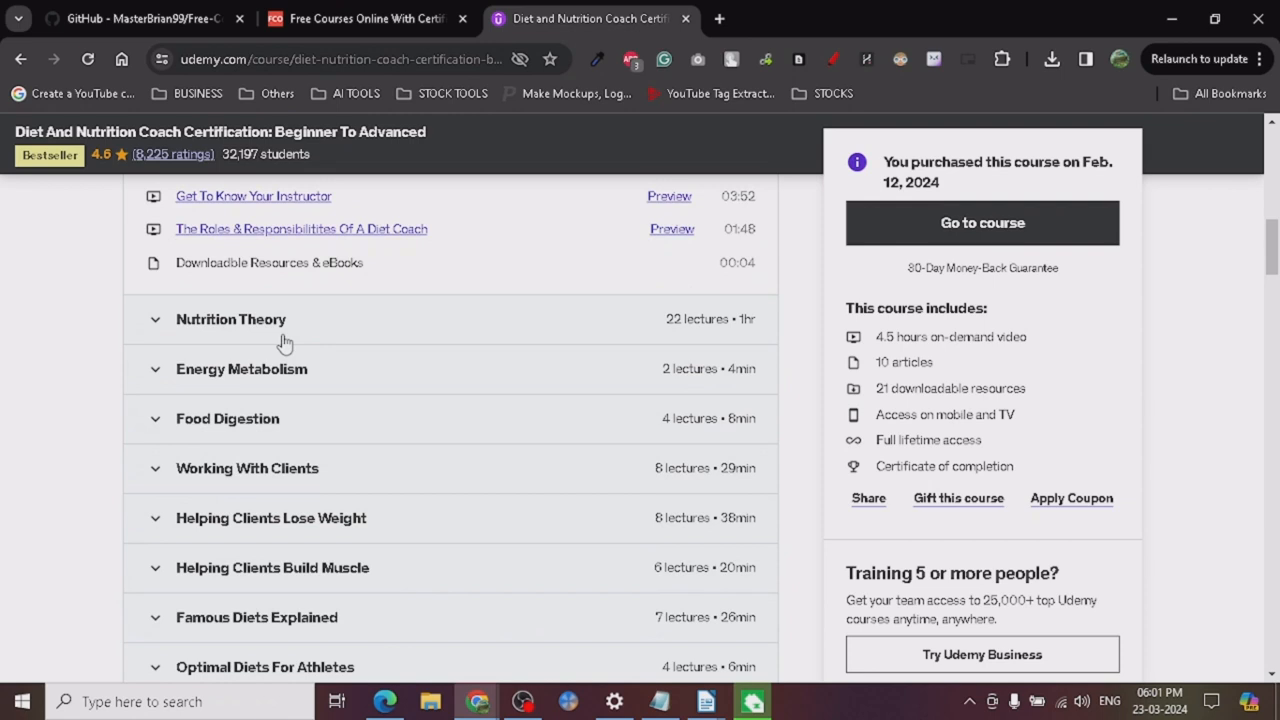
mouse_move(176, 276)
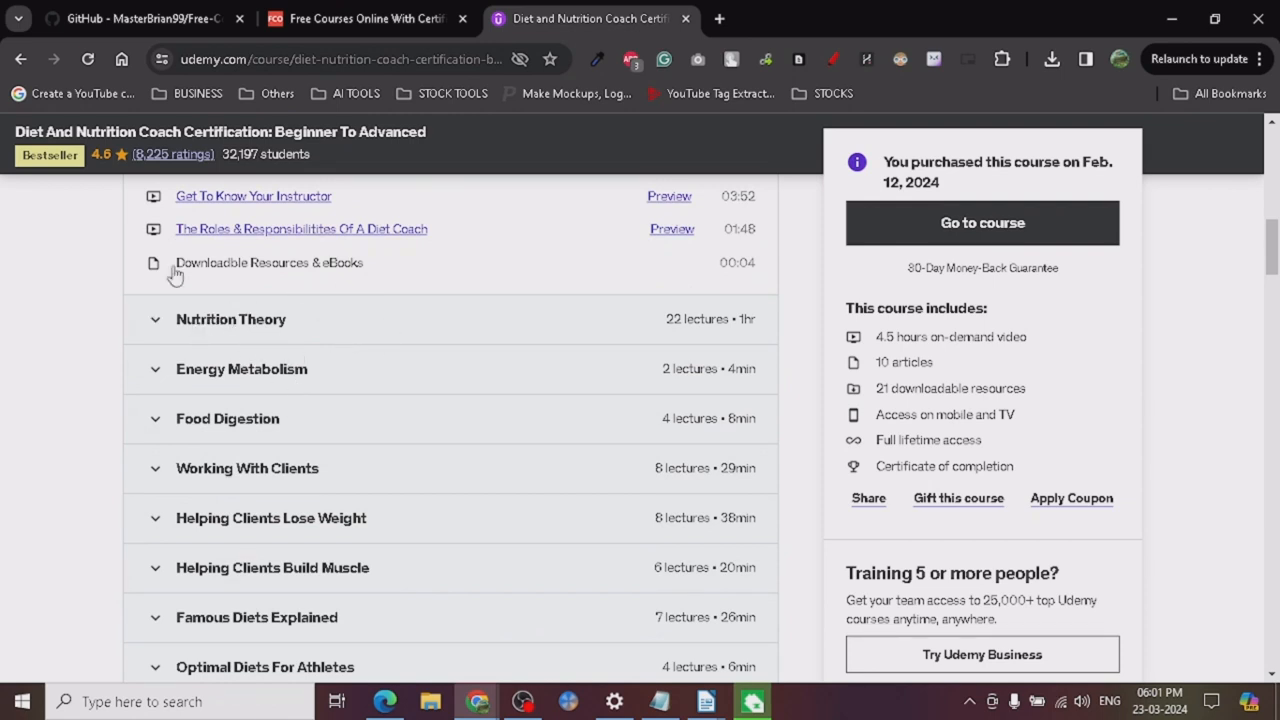
scroll(down, 3)
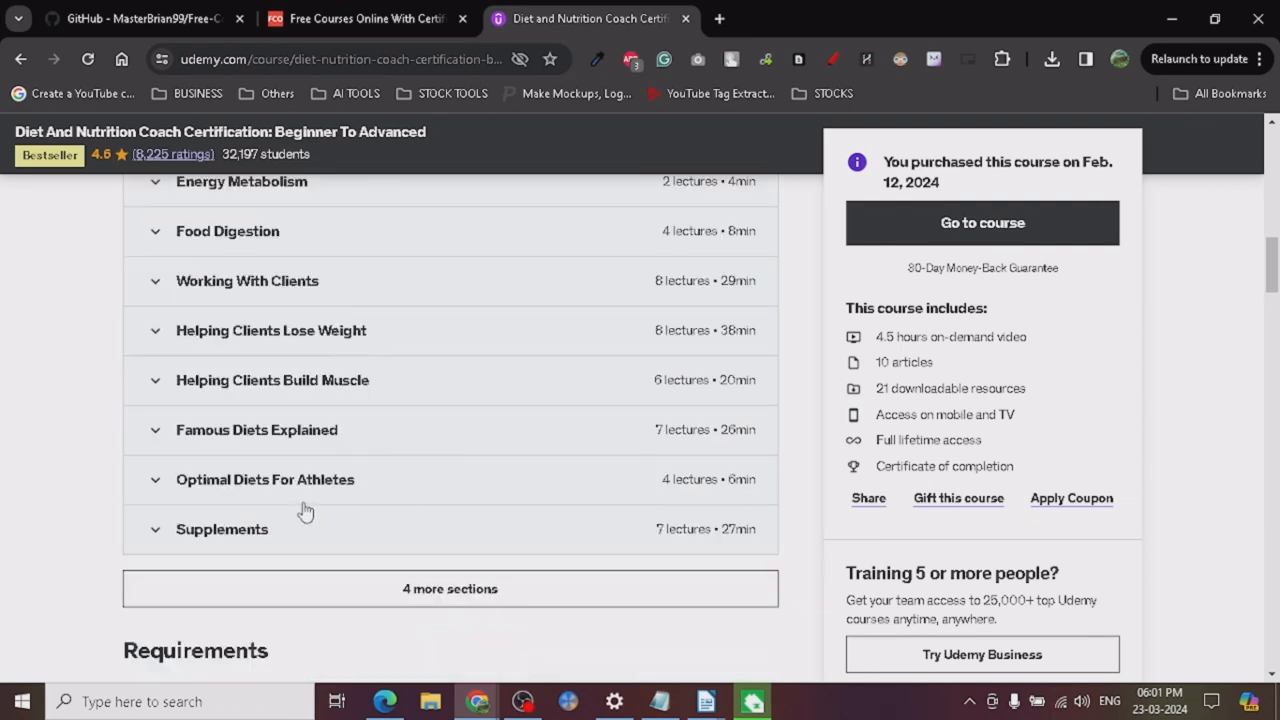
scroll(up, 3)
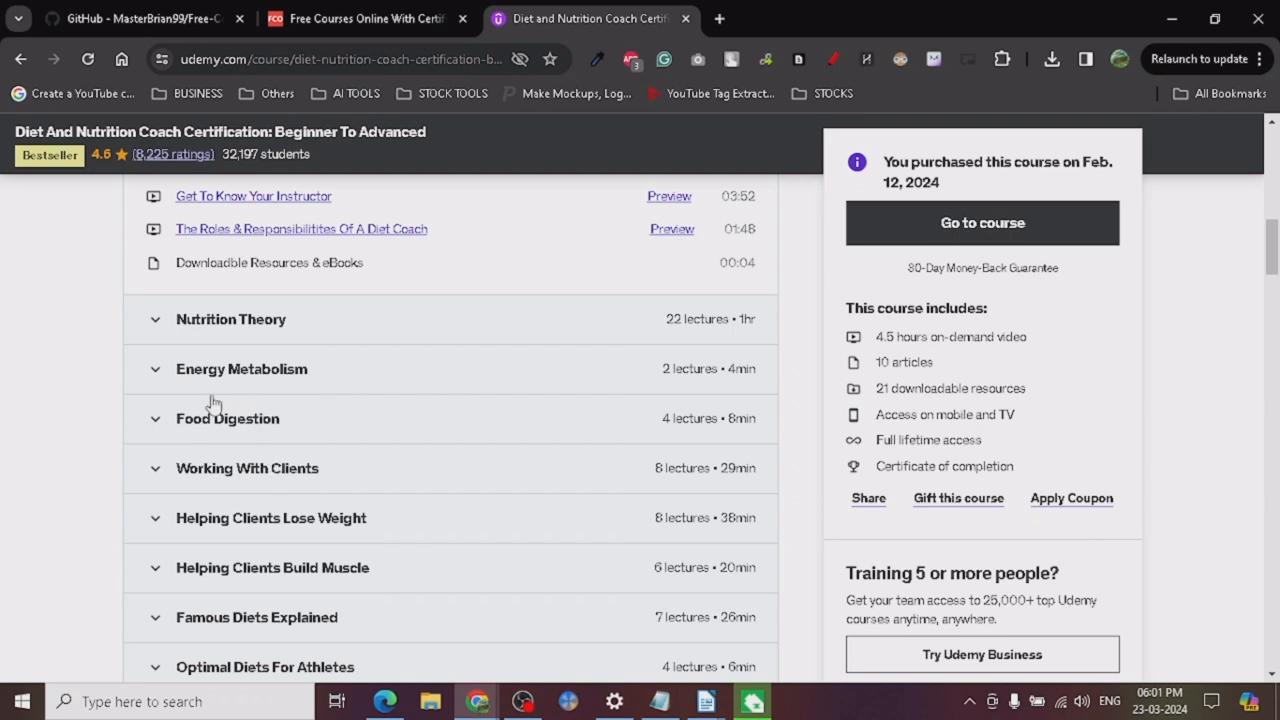
scroll(down, 3)
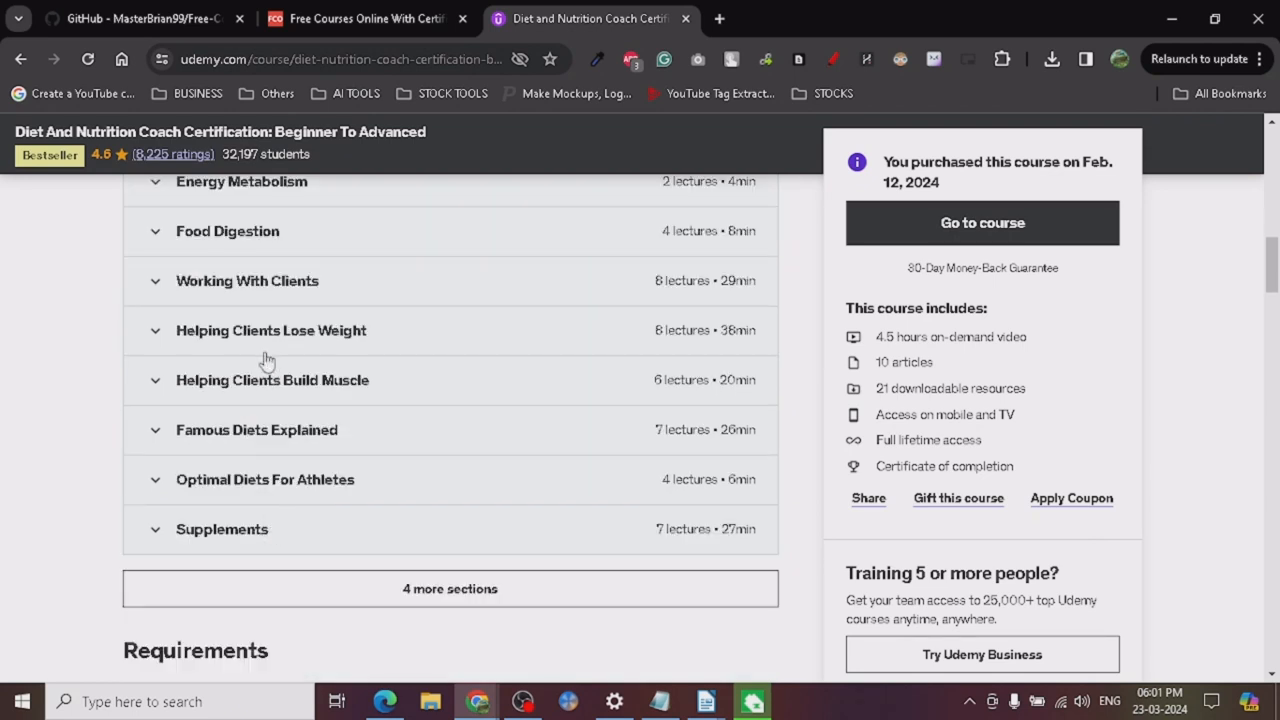
mouse_move(392, 516)
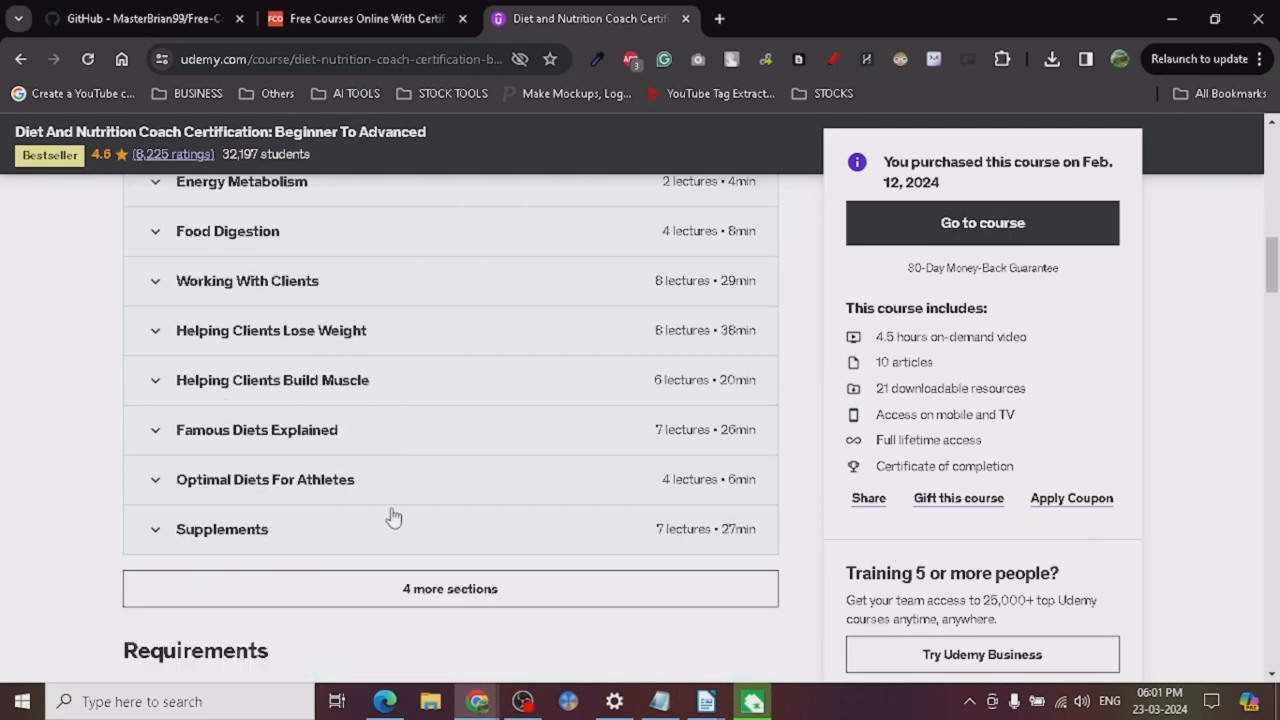
- Return to the top of the page with the course title and ratings in view
scroll(up, 3)
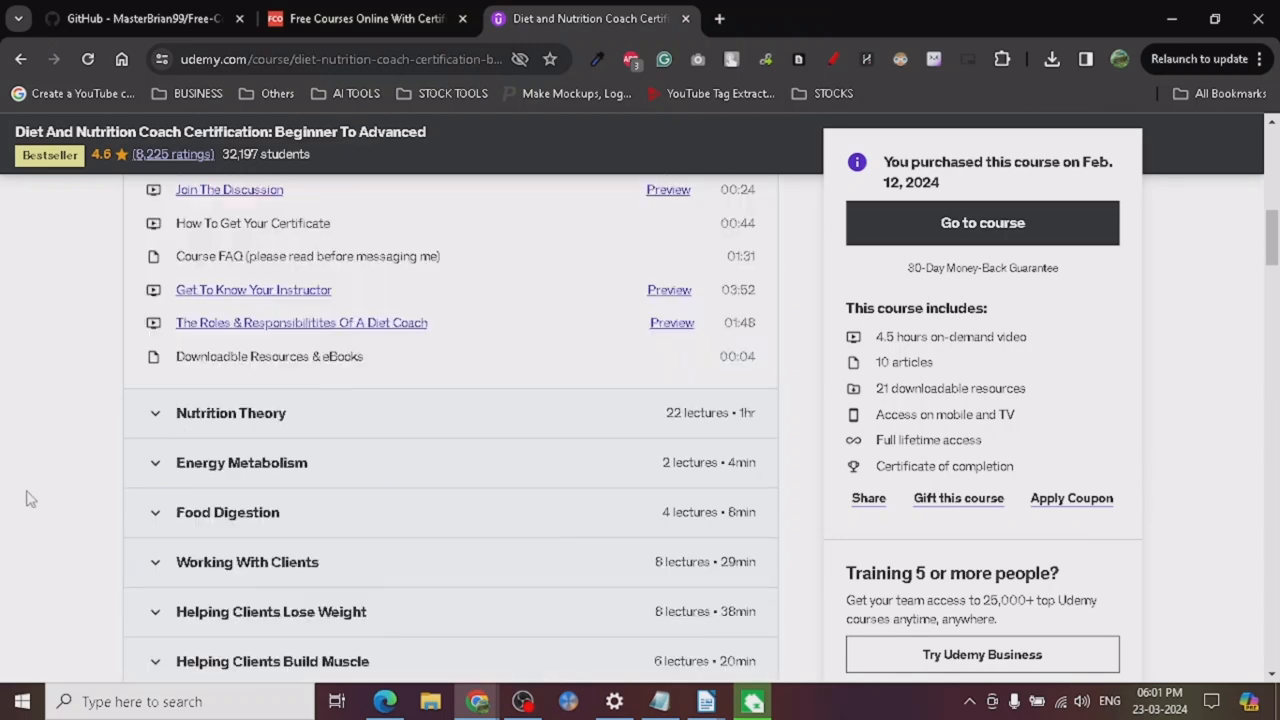
scroll(up, 3)
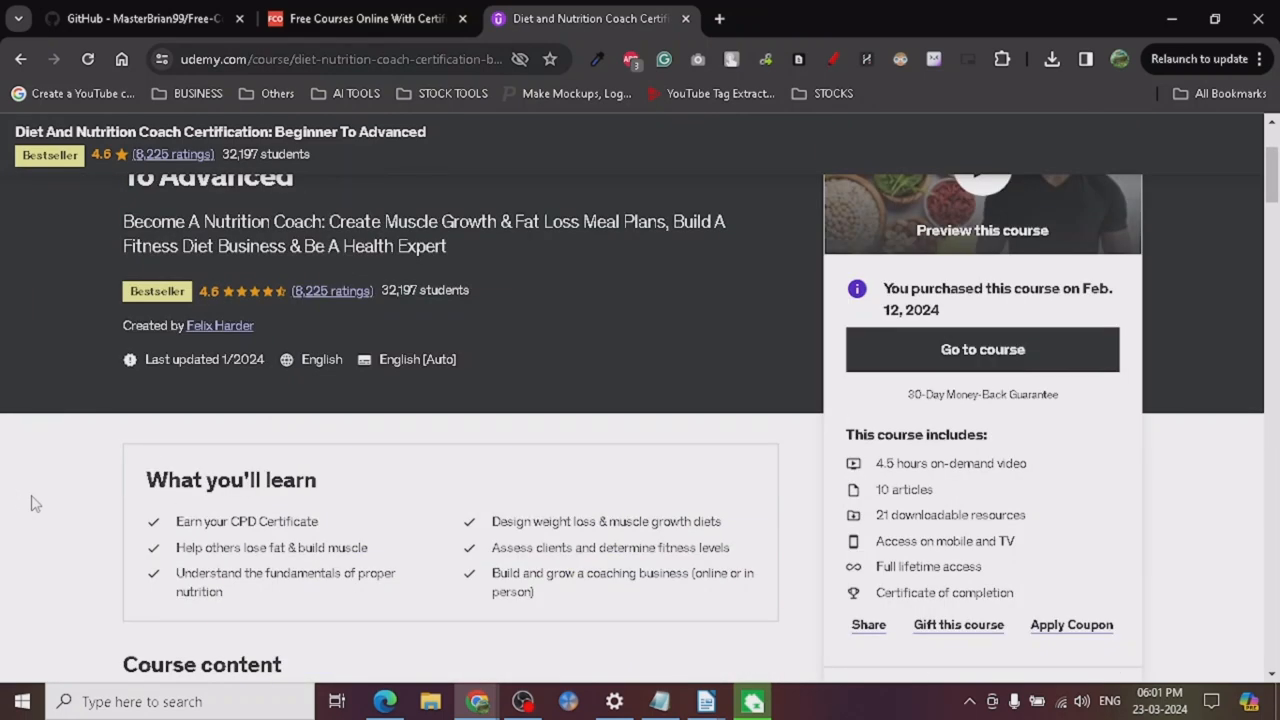
scroll(up, 3)
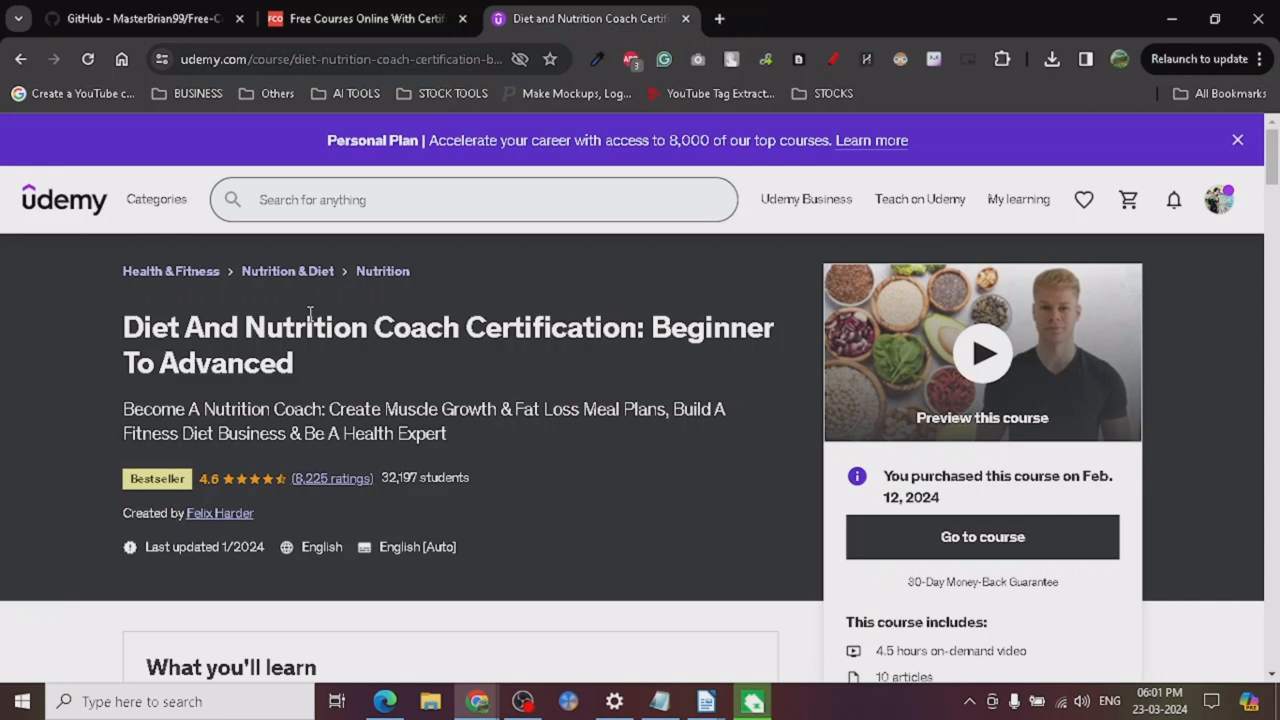
mouse_move(304, 368)
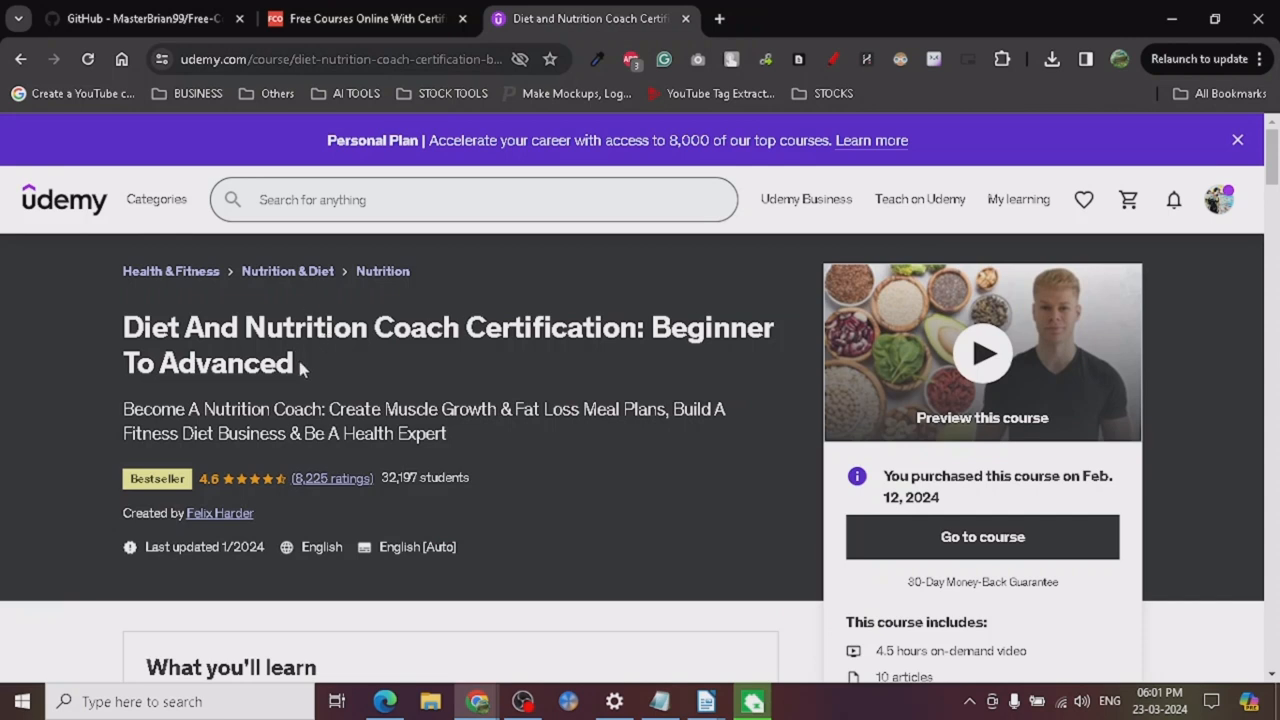
mouse_move(376, 580)
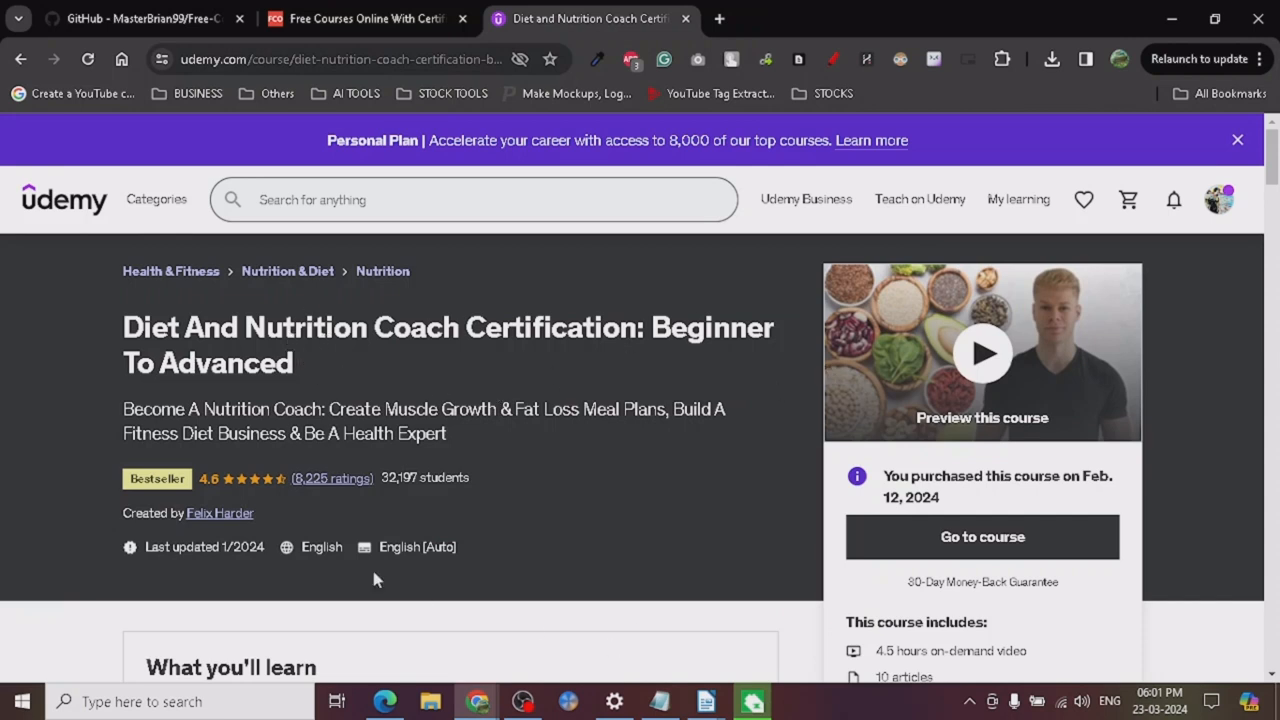
mouse_move(628, 500)
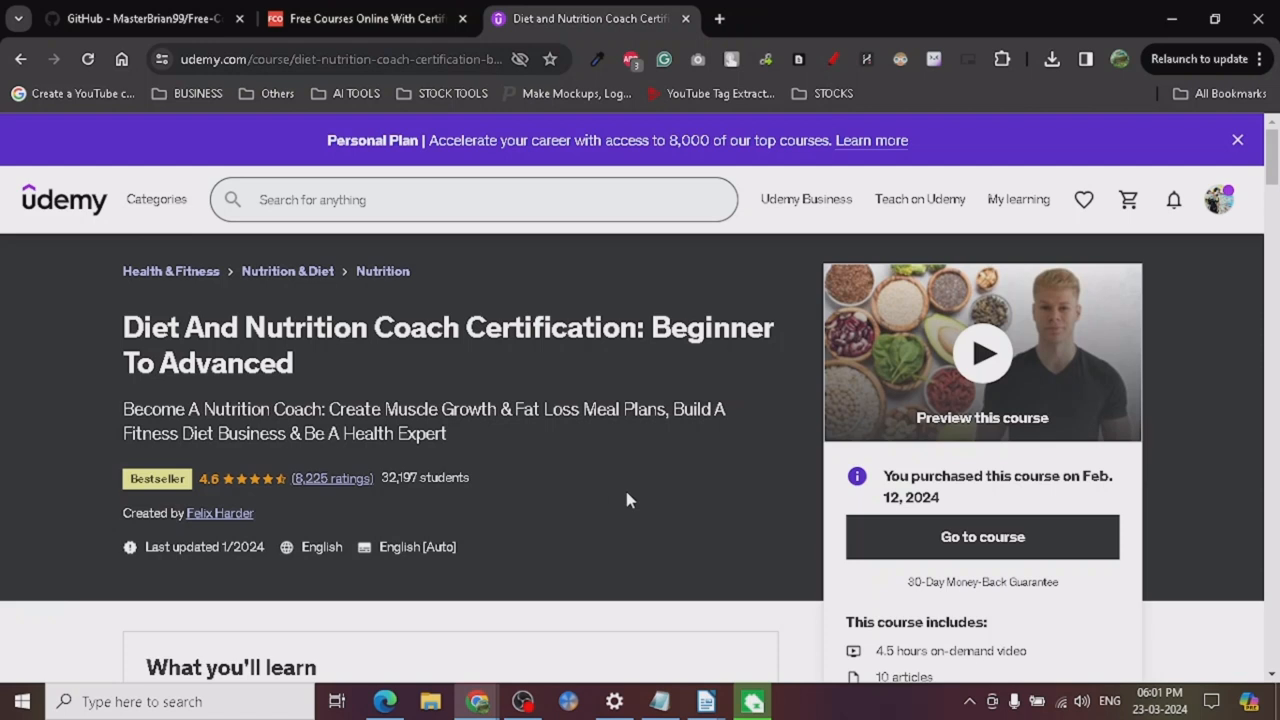
mouse_move(318, 452)
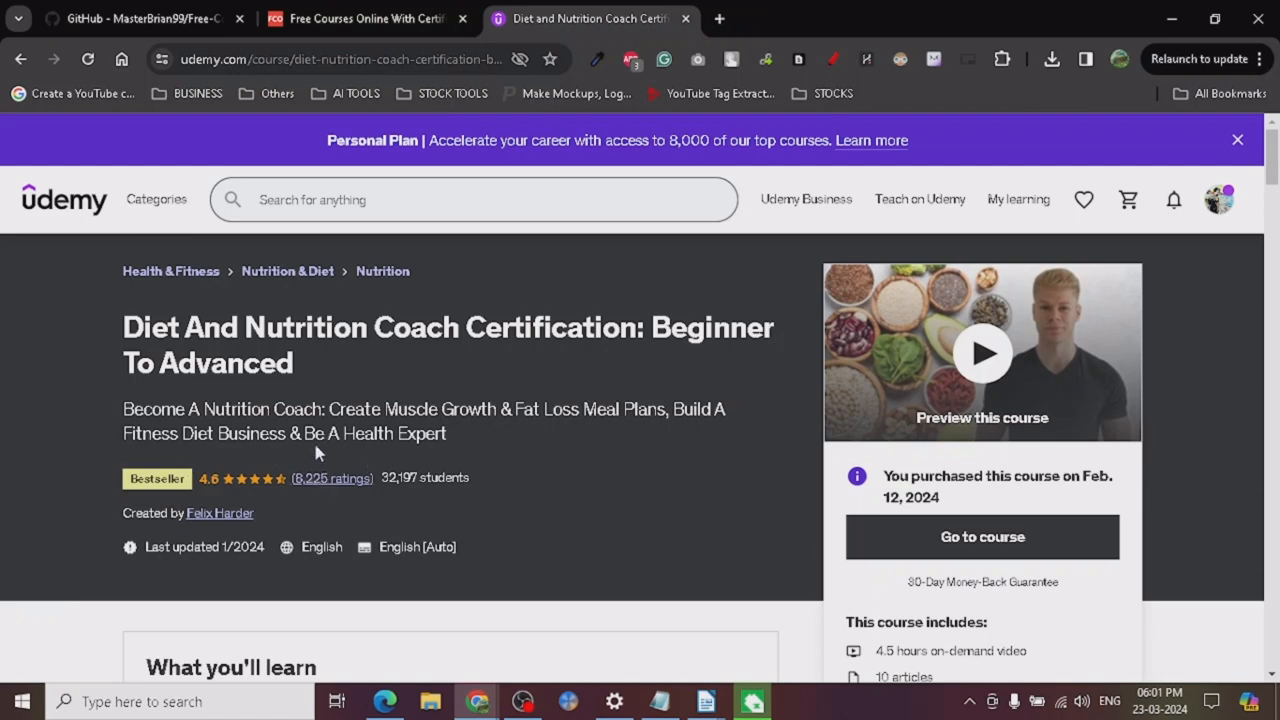
mouse_move(78, 450)
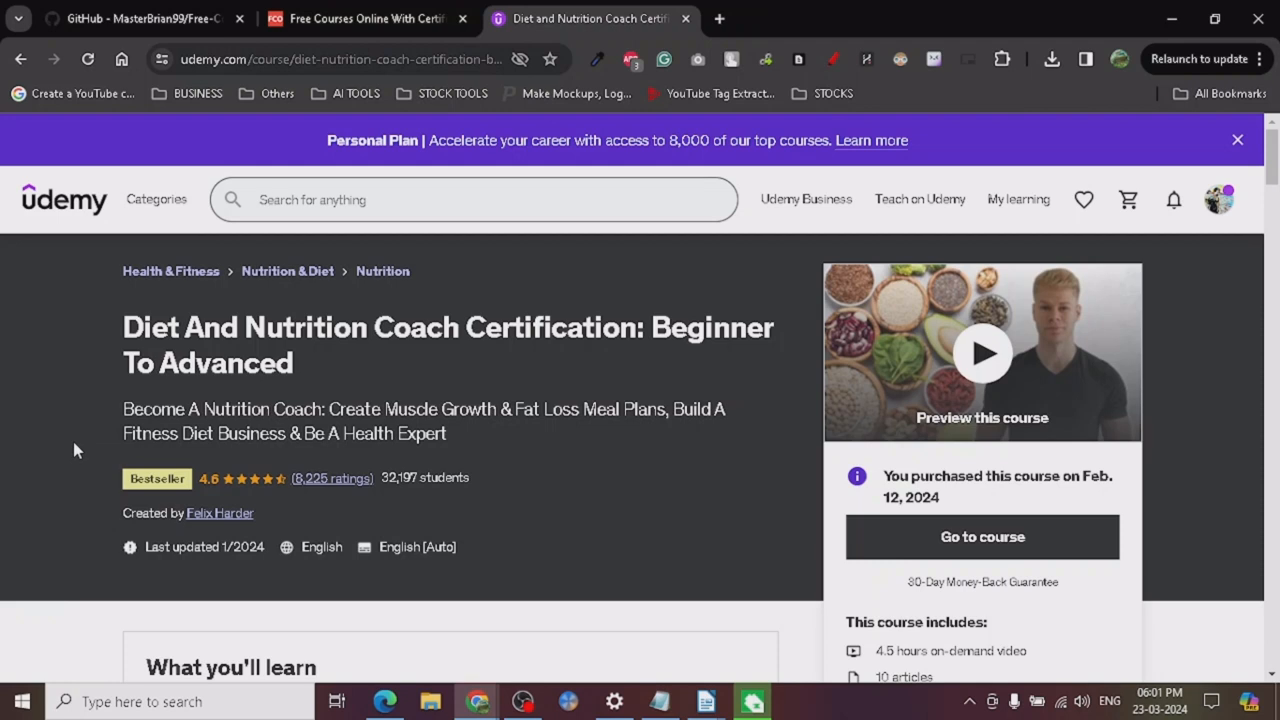
mouse_move(180, 528)
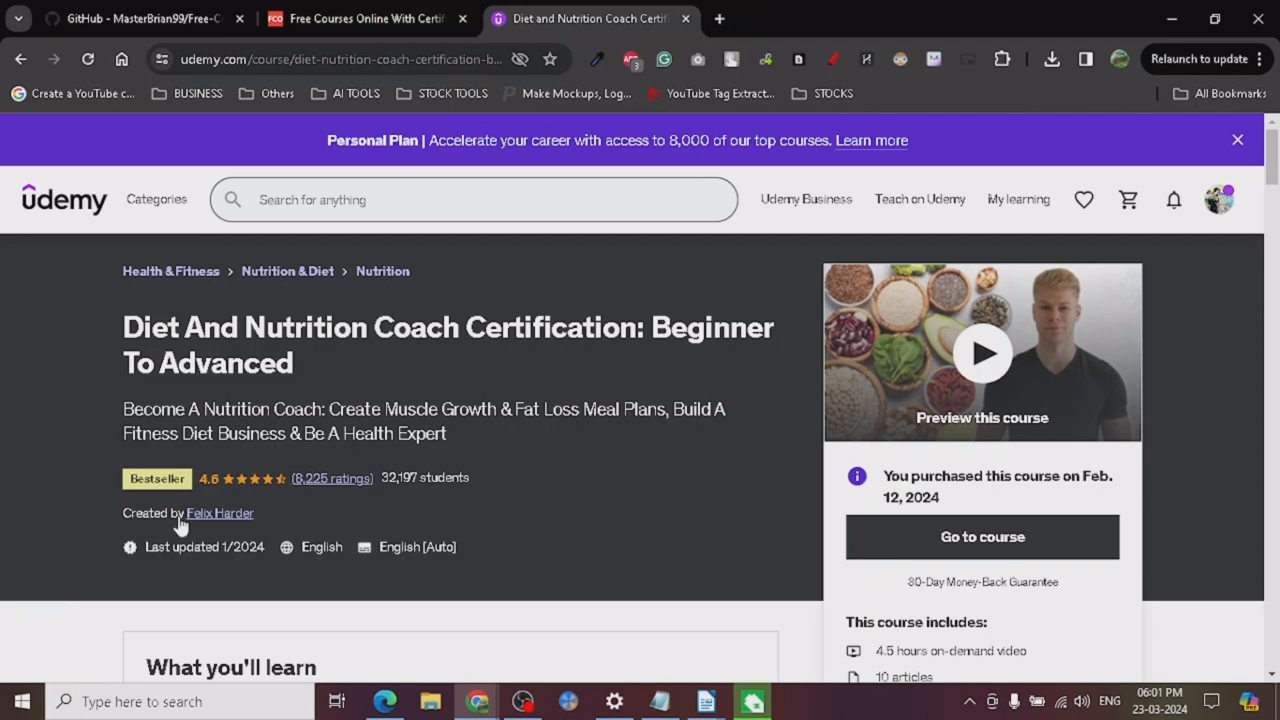
mouse_move(400, 508)
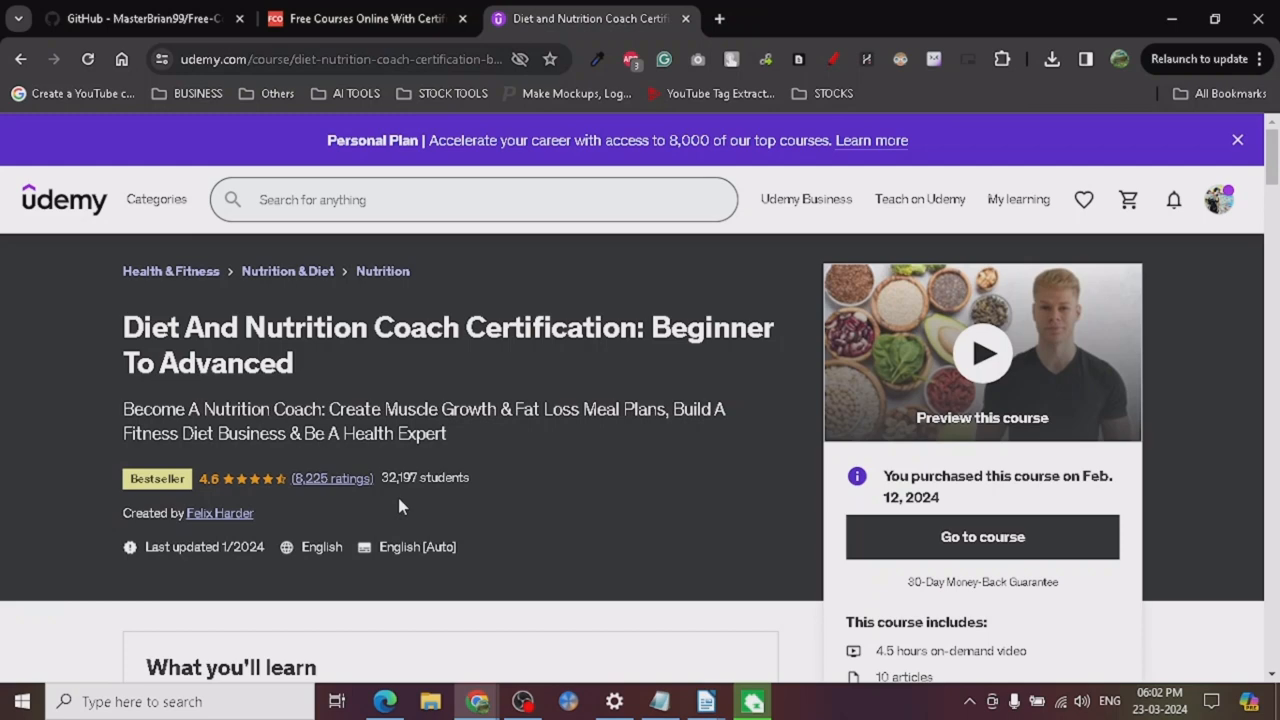
mouse_move(230, 500)
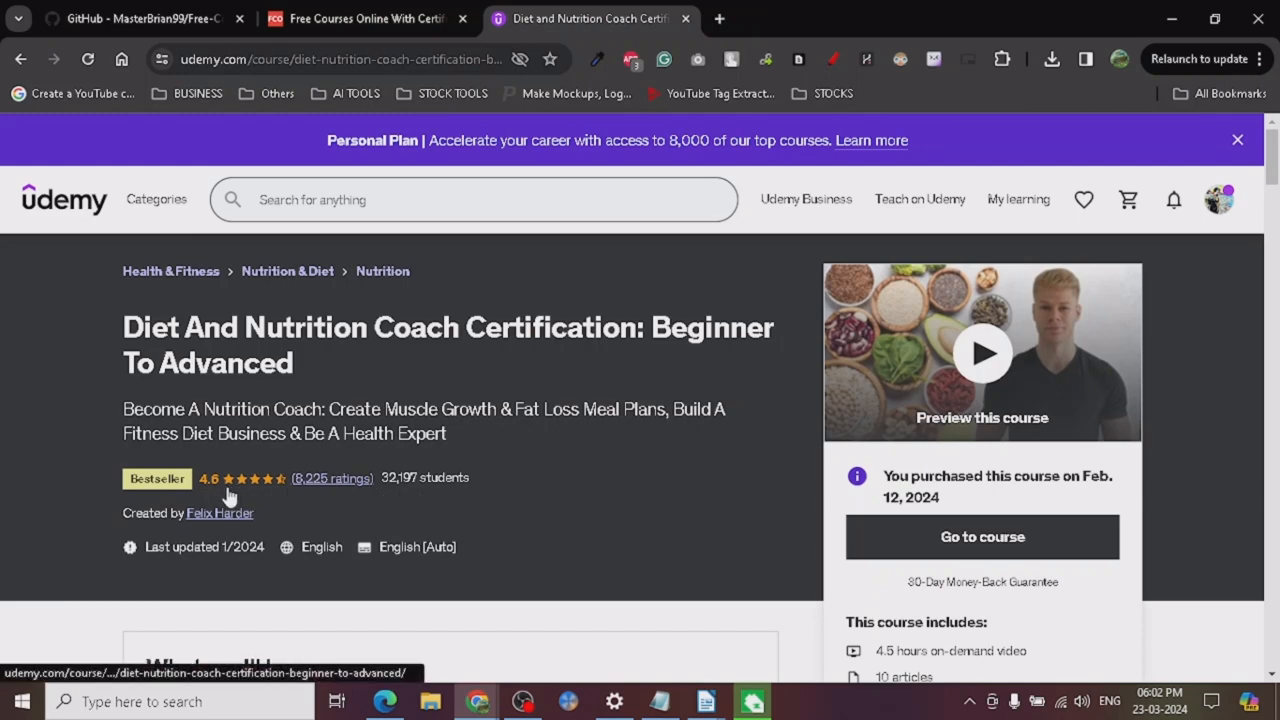
- Bring the What you'll learn outcomes and start of Course content into view
scroll(down, 3)
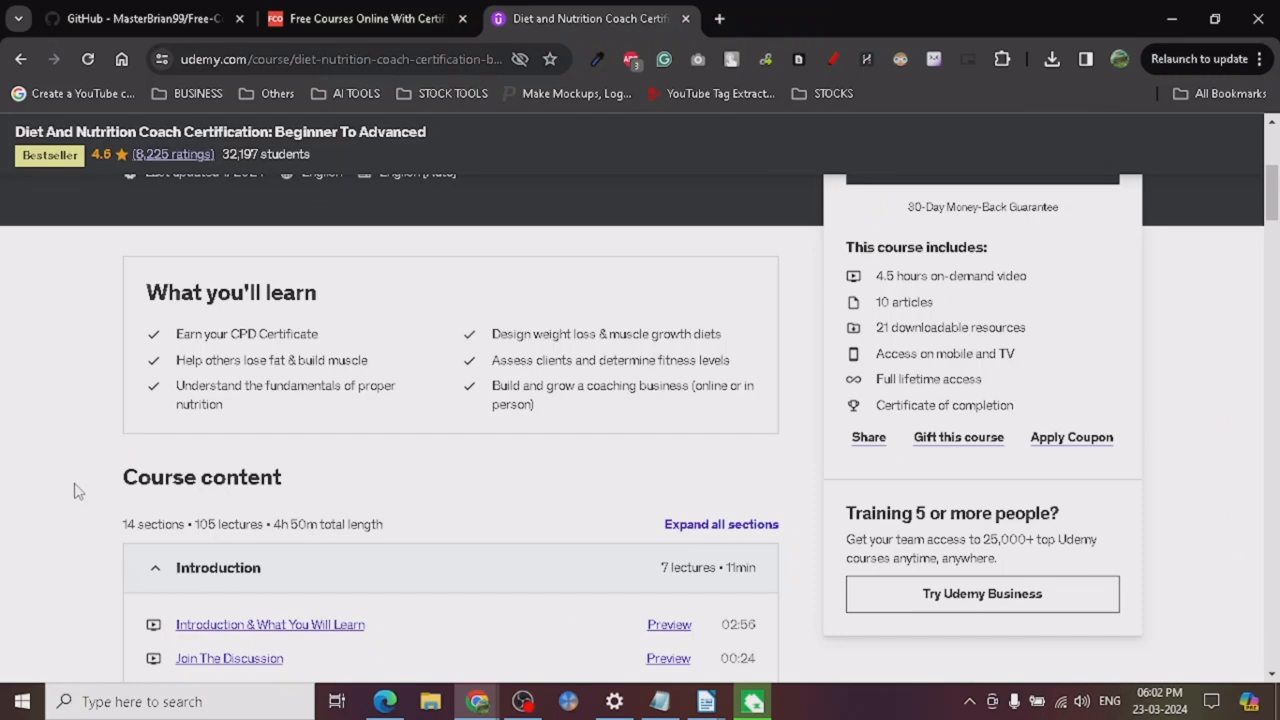
- View the Requirements and Description sections, then return to the course title header
scroll(down, 3)
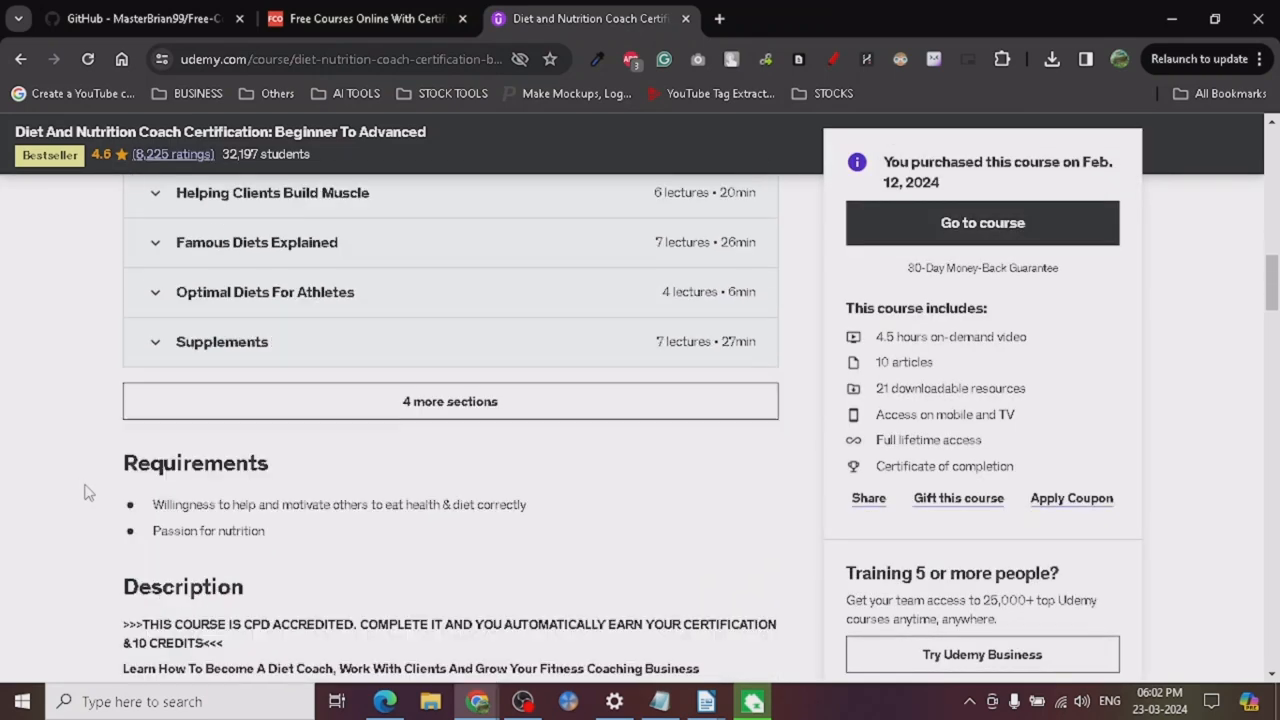
scroll(down, 3)
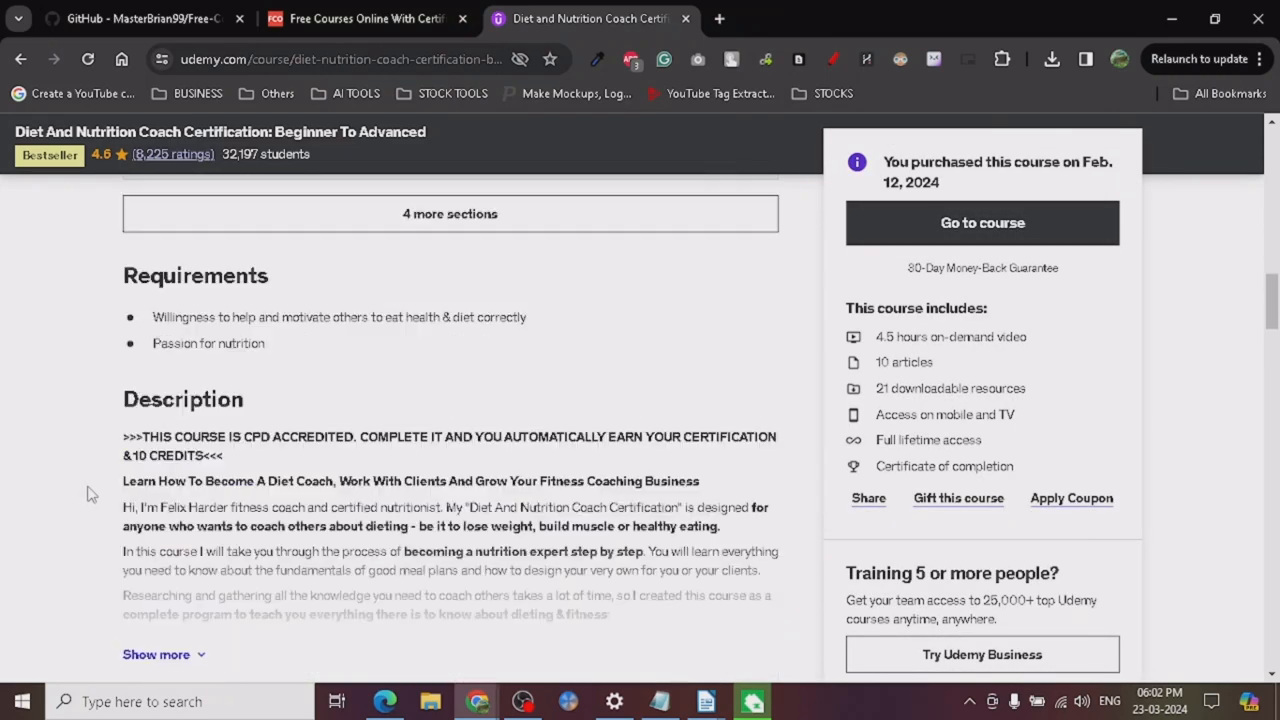
scroll(up, 3)
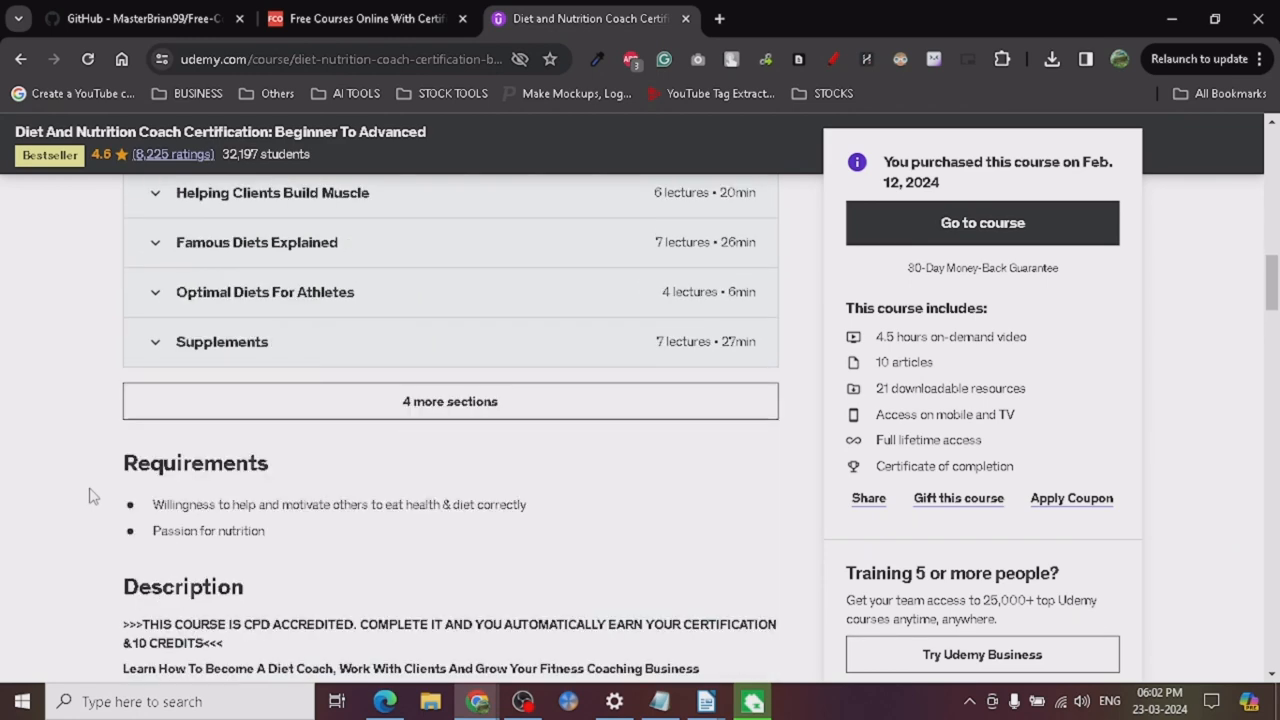
scroll(up, 3)
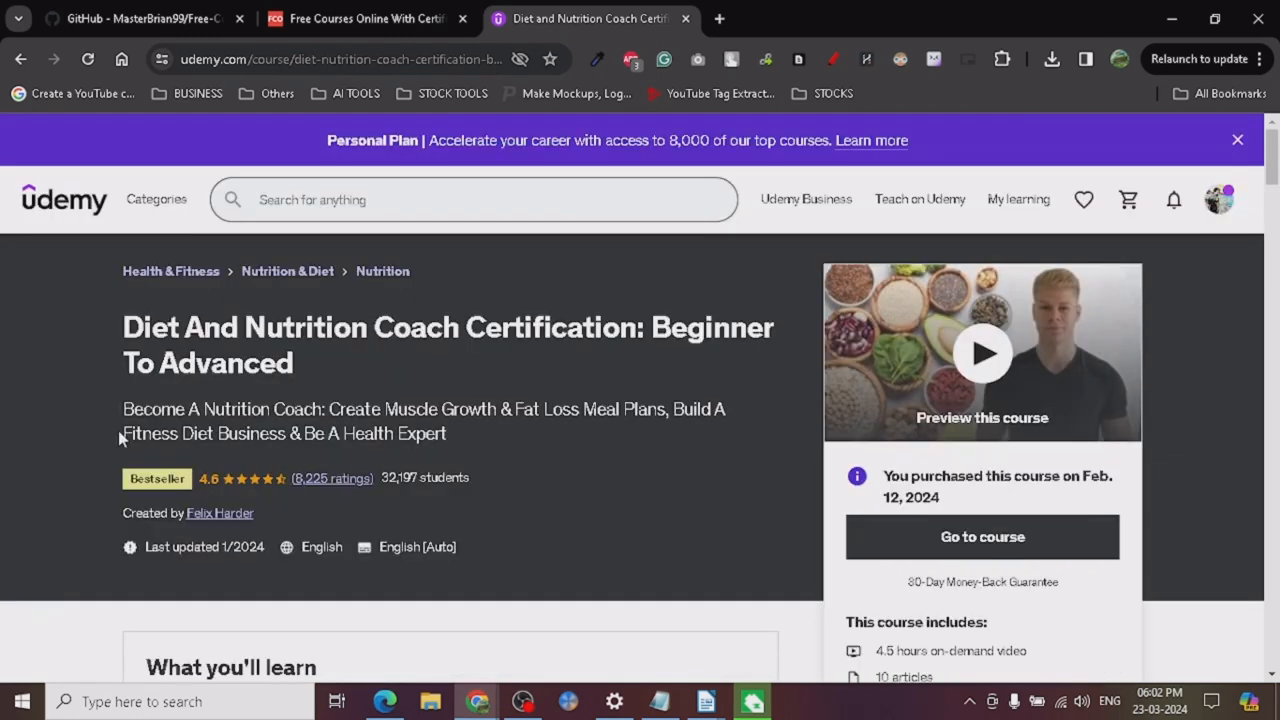
mouse_move(312, 362)
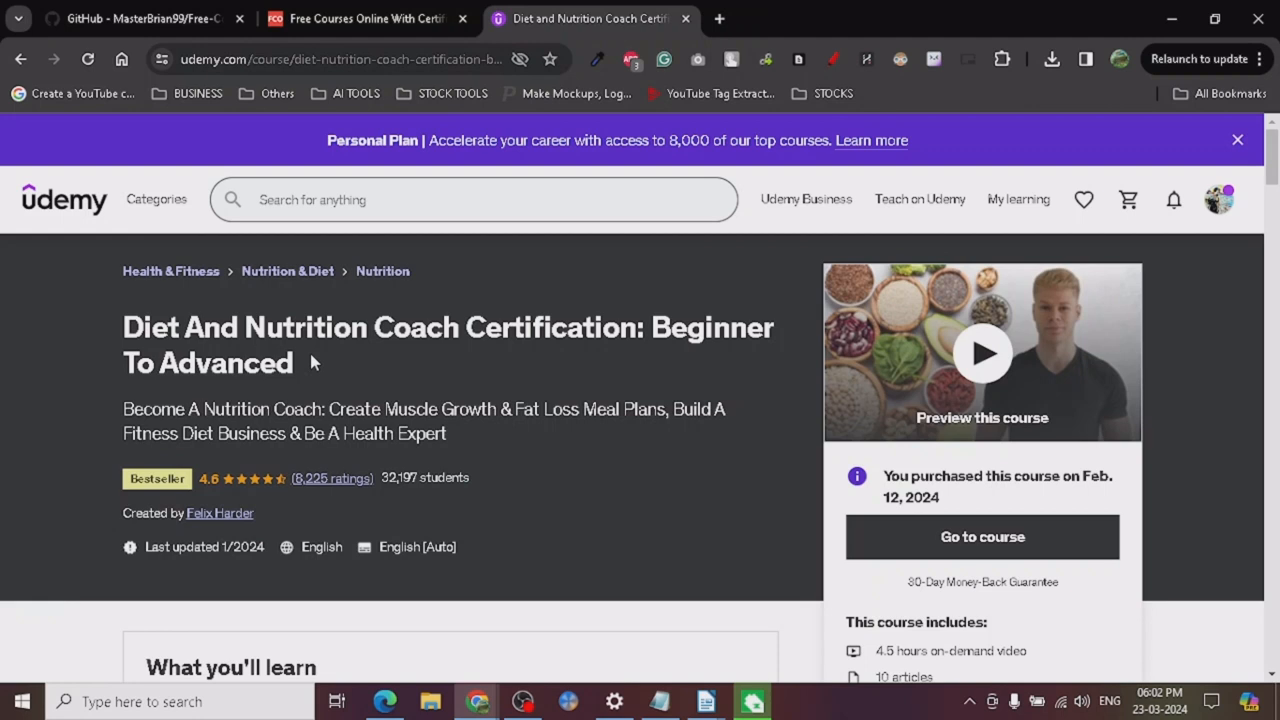
mouse_move(292, 344)
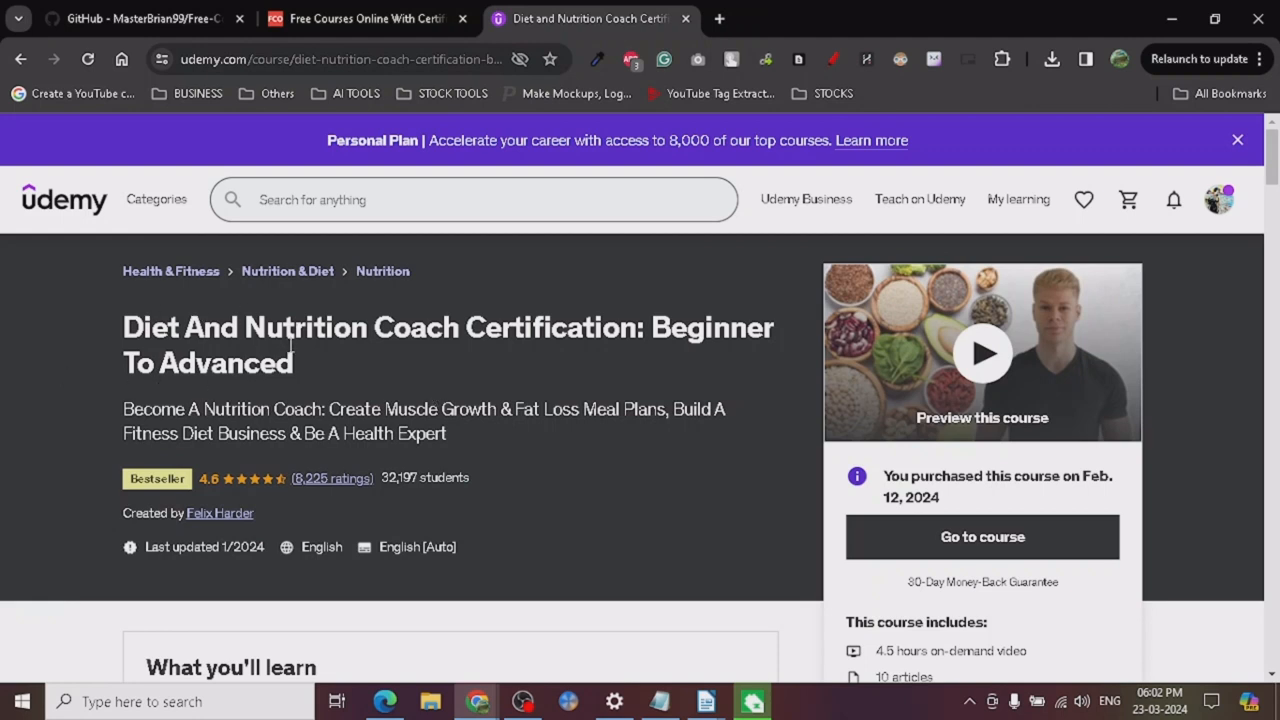
mouse_move(752, 380)
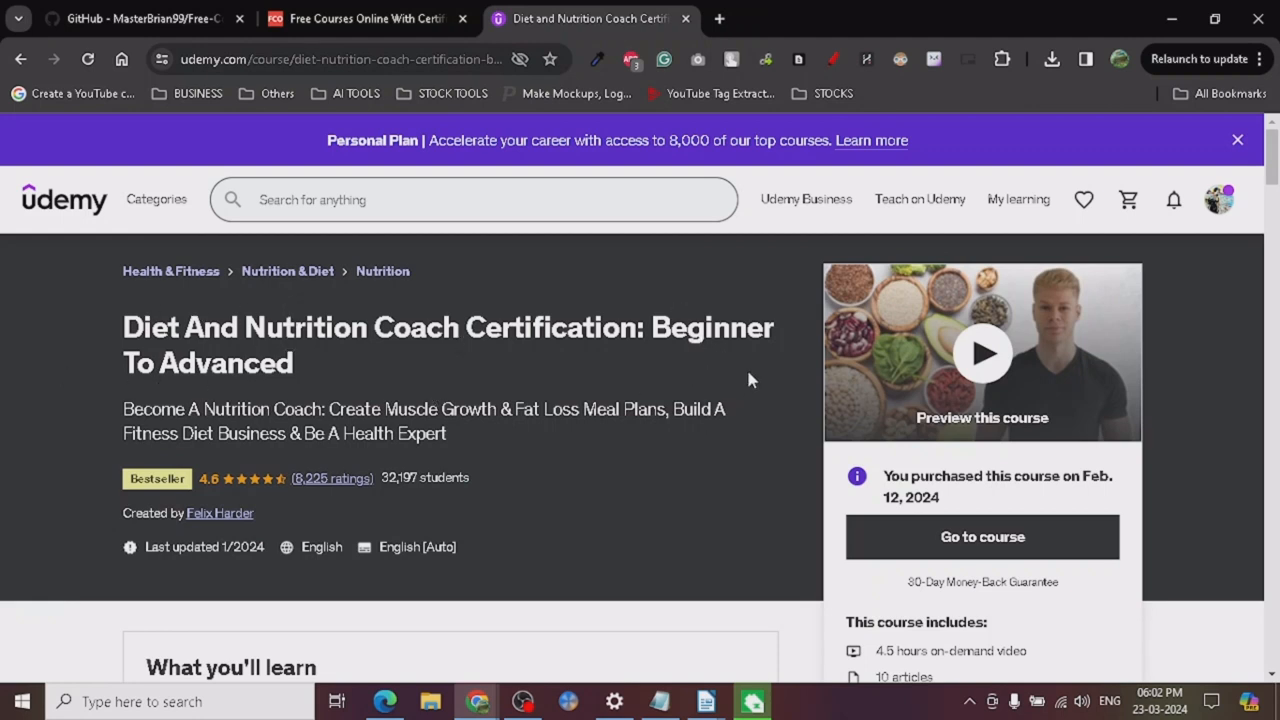
mouse_move(644, 316)
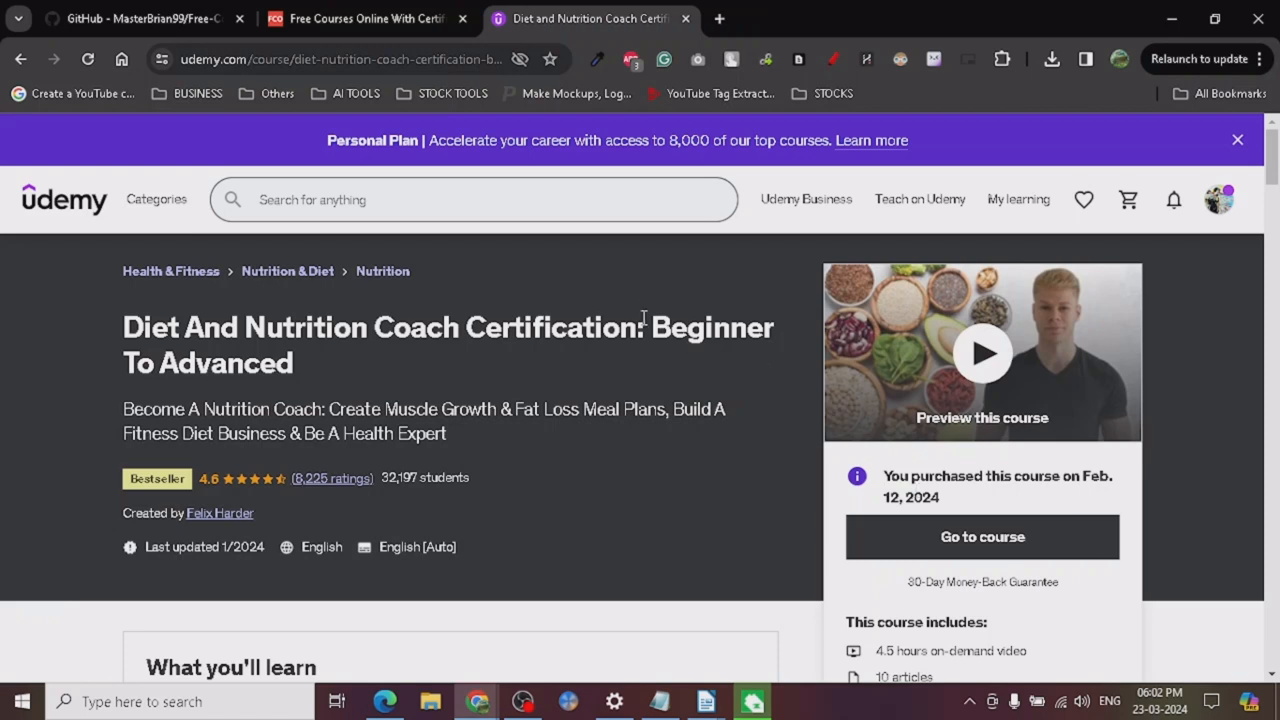